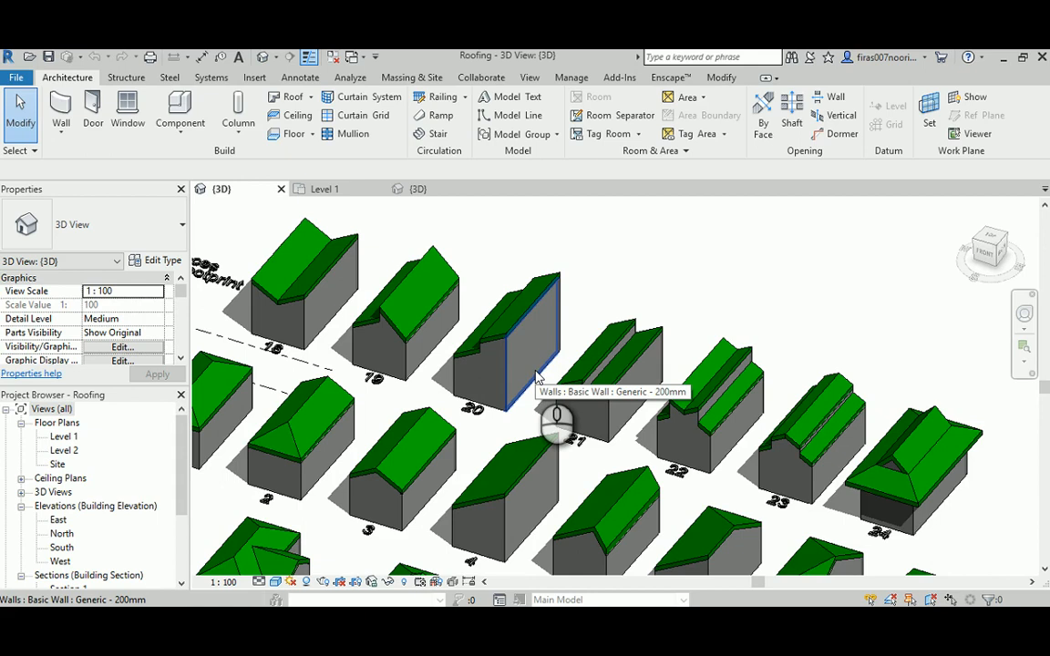
{"action": "mouse_move", "coordinate": [537, 375]}
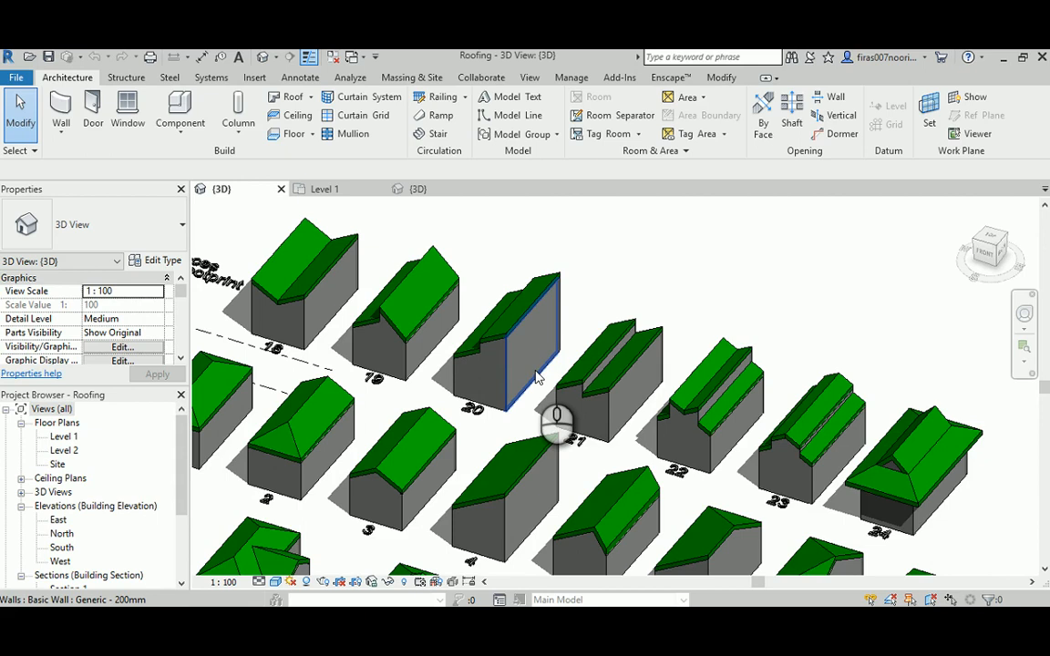
Step: Create the footprint roof with two sloped long edges, move it to Level 2, and view it in 3D
{"action": "left_click_drag", "start_coordinate": [556, 422], "coordinate": [501, 343]}
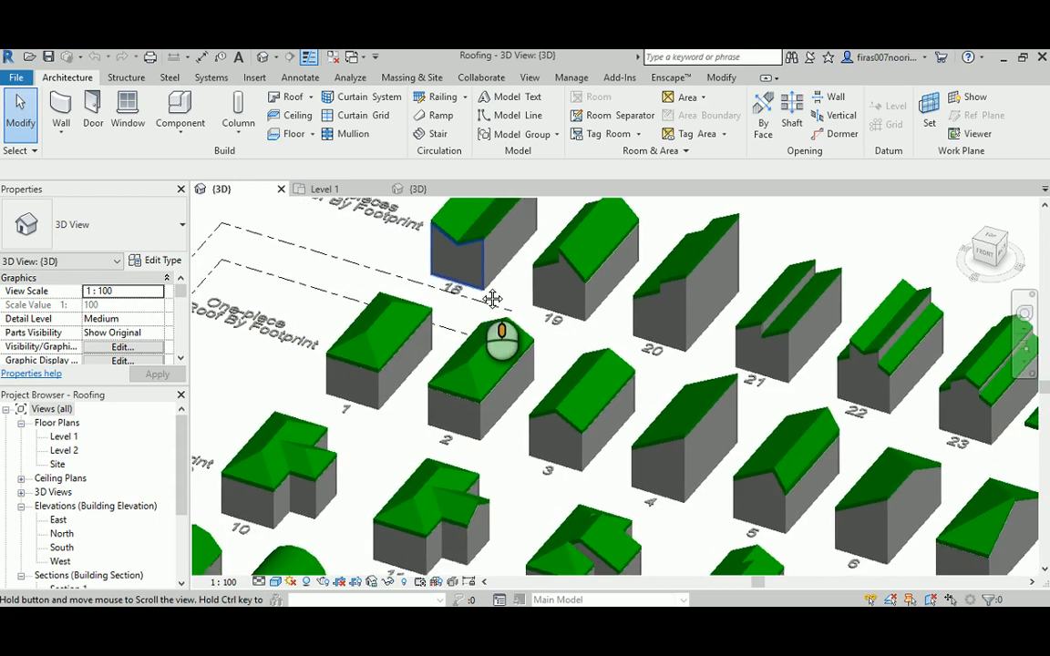
{"action": "left_click_drag", "start_coordinate": [492, 299], "coordinate": [663, 563]}
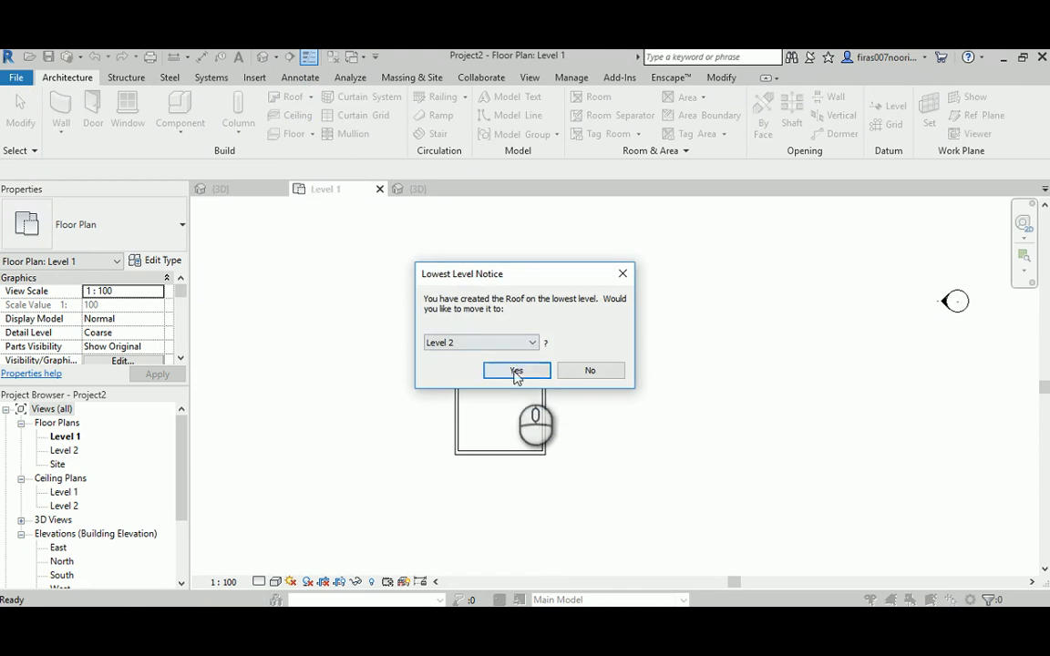
{"action": "left_click", "coordinate": [516, 371]}
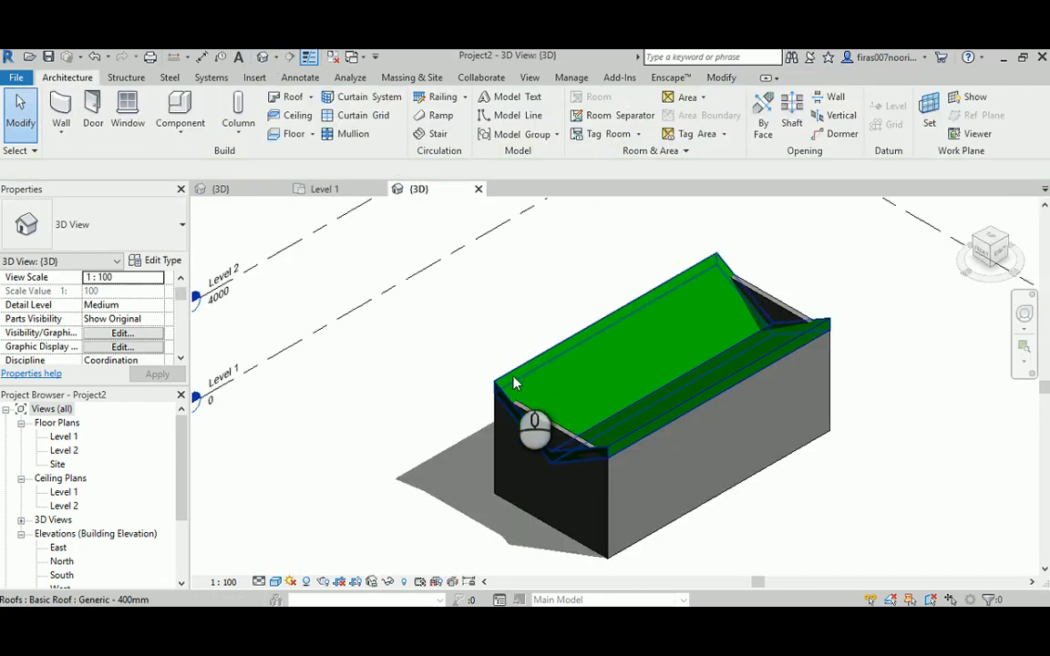
{"action": "left_click", "coordinate": [536, 429]}
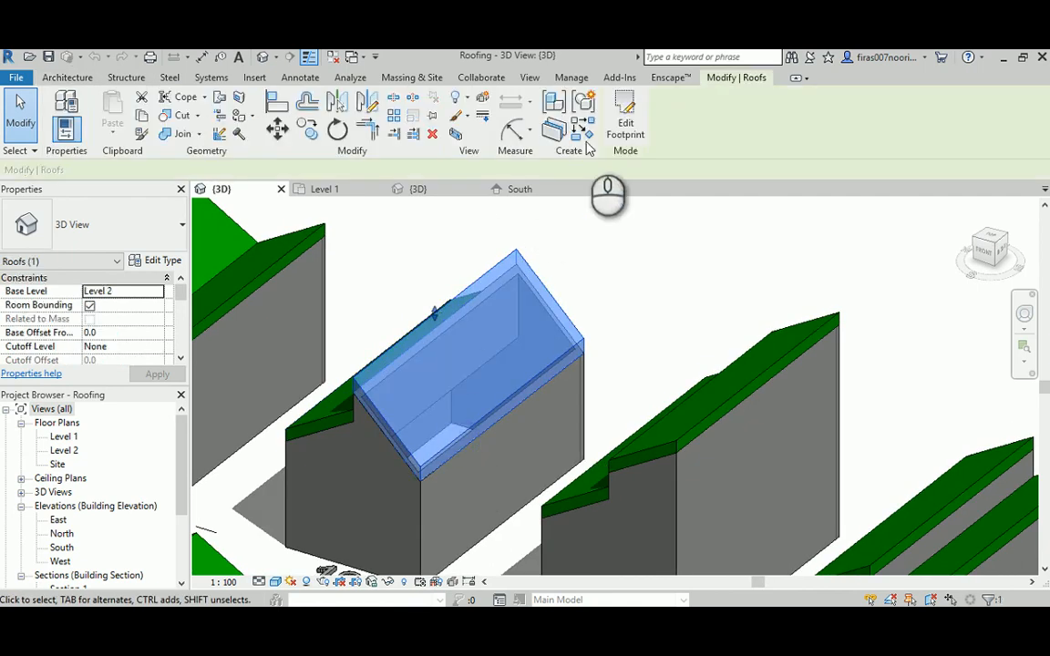
Step: Select a gable roof on an exercise house to inspect it, then return to Project2's Level 1 plan
{"action": "left_click", "coordinate": [625, 116]}
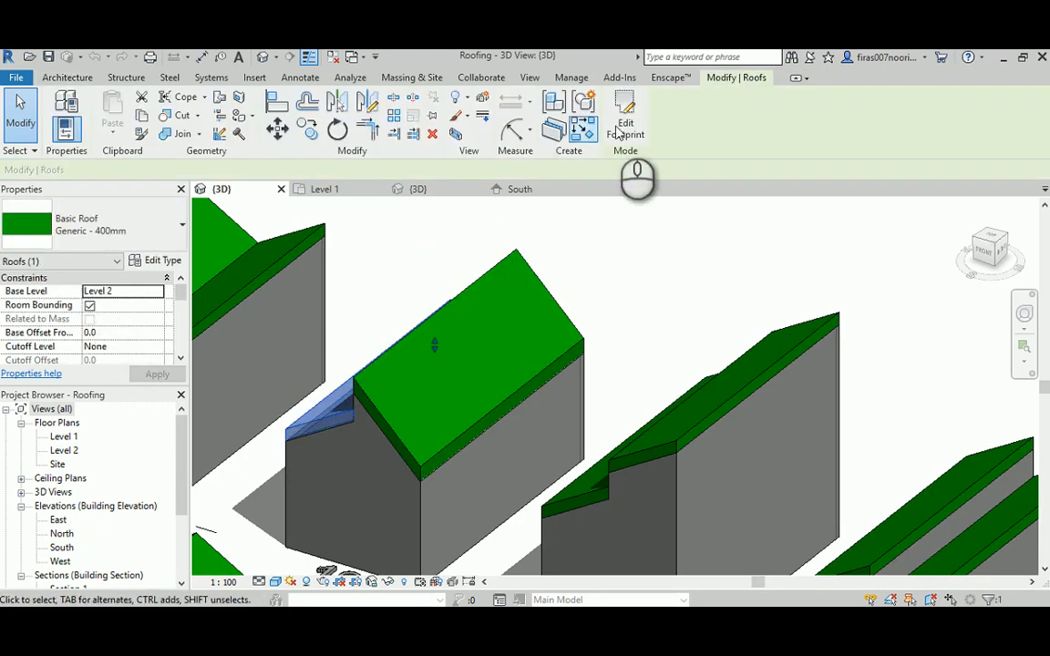
{"action": "left_click", "coordinate": [623, 117]}
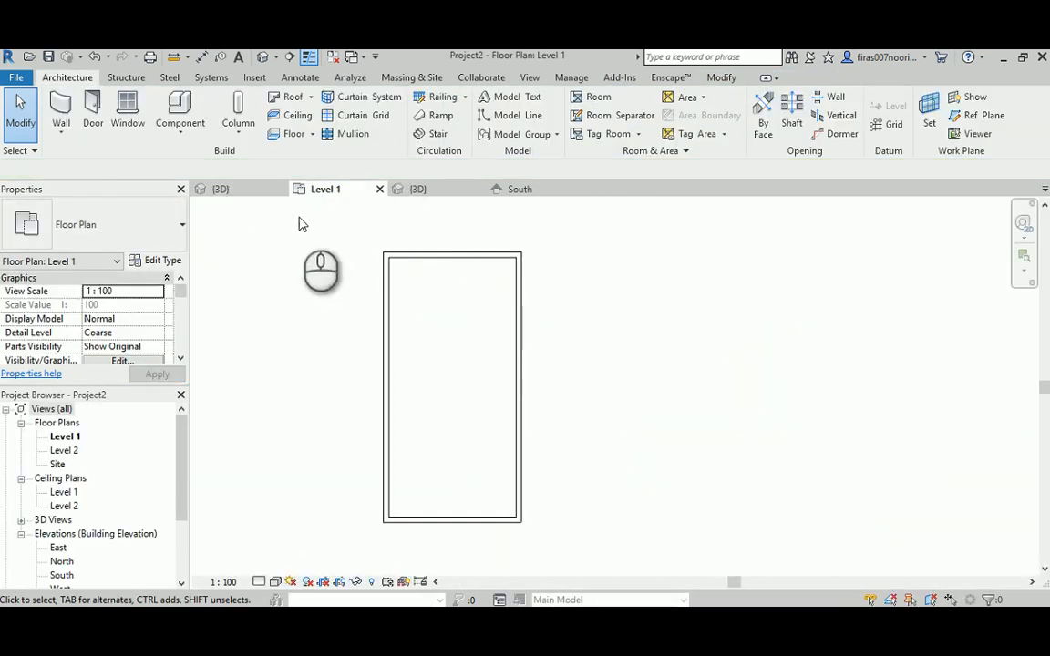
Step: Edit the roof footprint, slope one sketch line and move it to 2500 from the wall in Level 1
{"action": "left_click", "coordinate": [418, 187]}
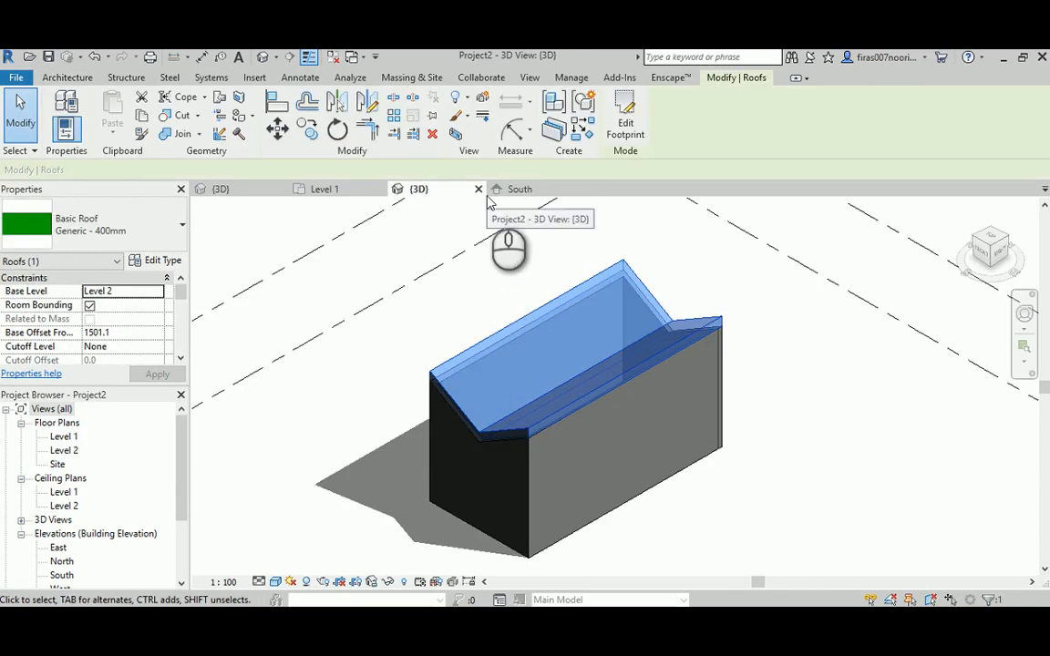
{"action": "left_click", "coordinate": [625, 113]}
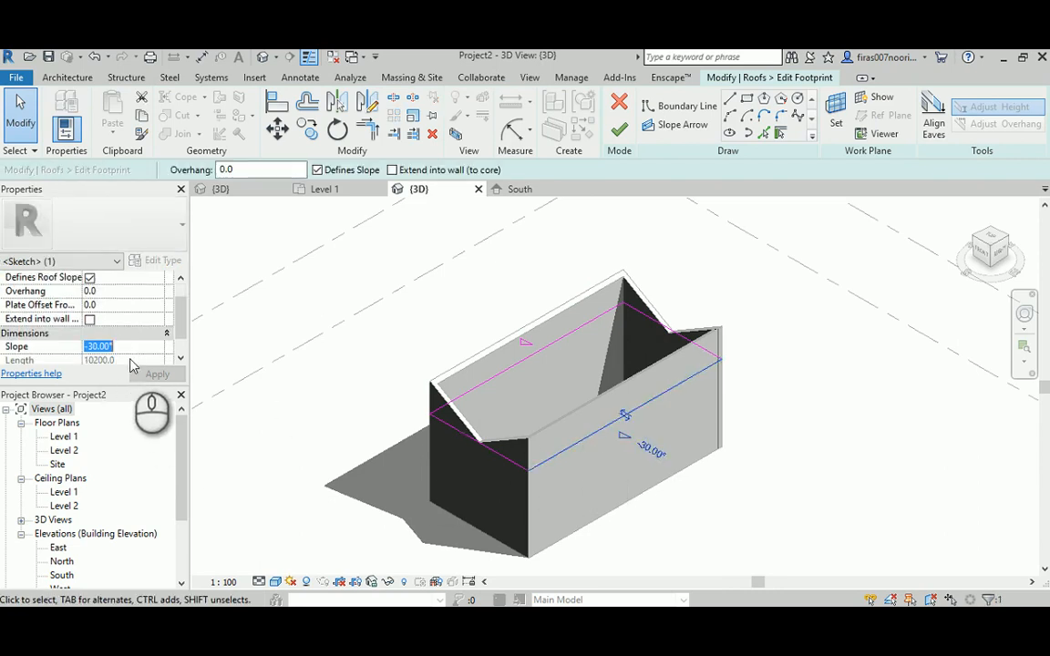
{"action": "left_click", "coordinate": [157, 376]}
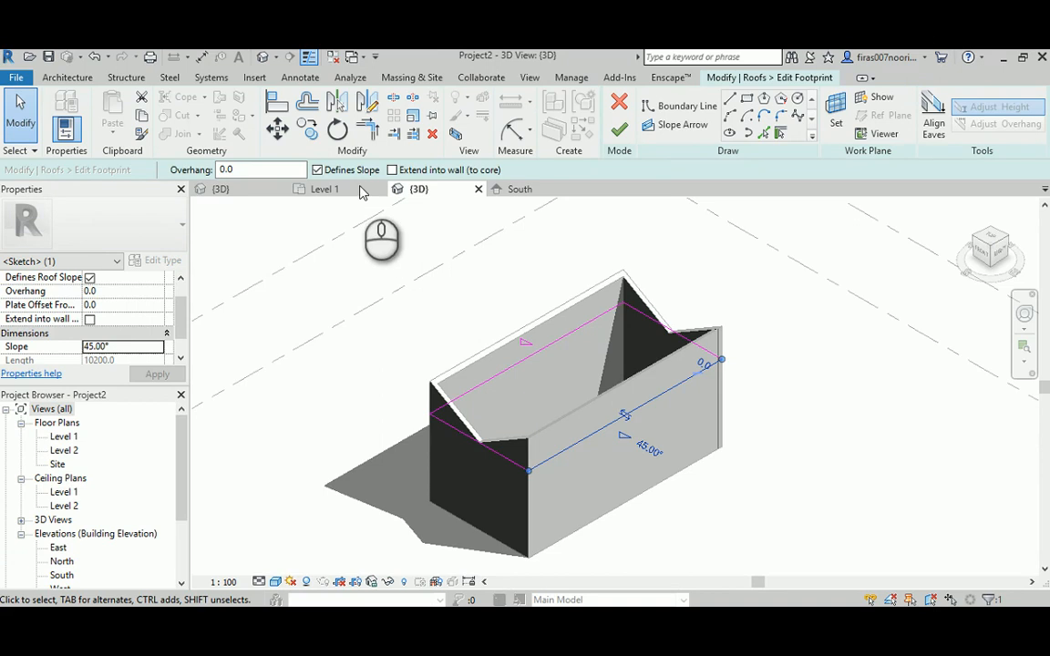
{"action": "left_click", "coordinate": [325, 188]}
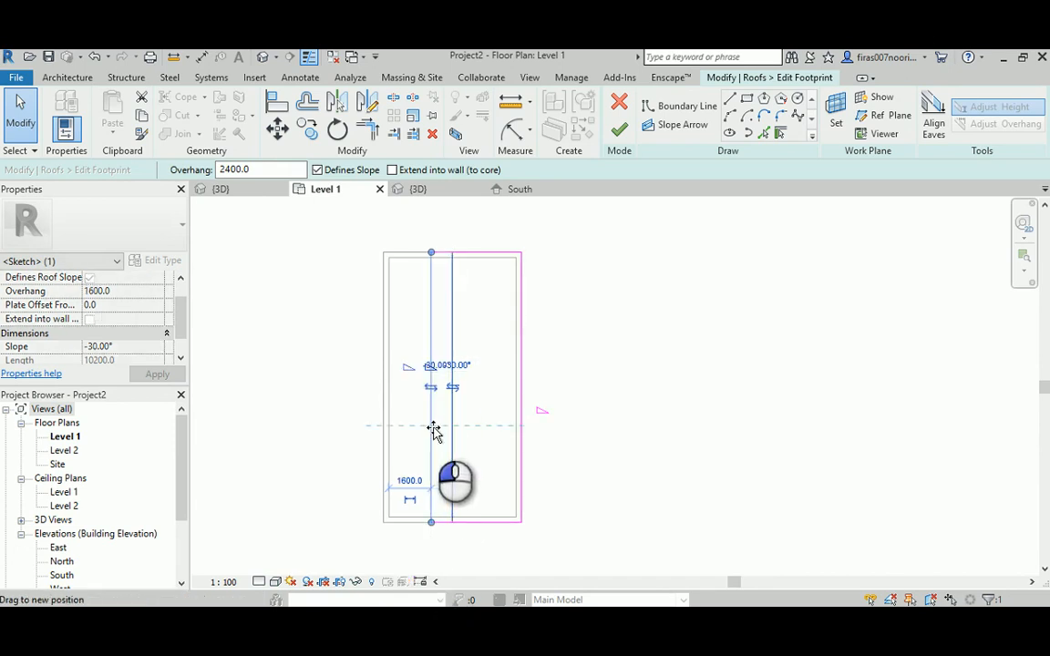
{"action": "left_click_drag", "start_coordinate": [431, 426], "coordinate": [456, 427]}
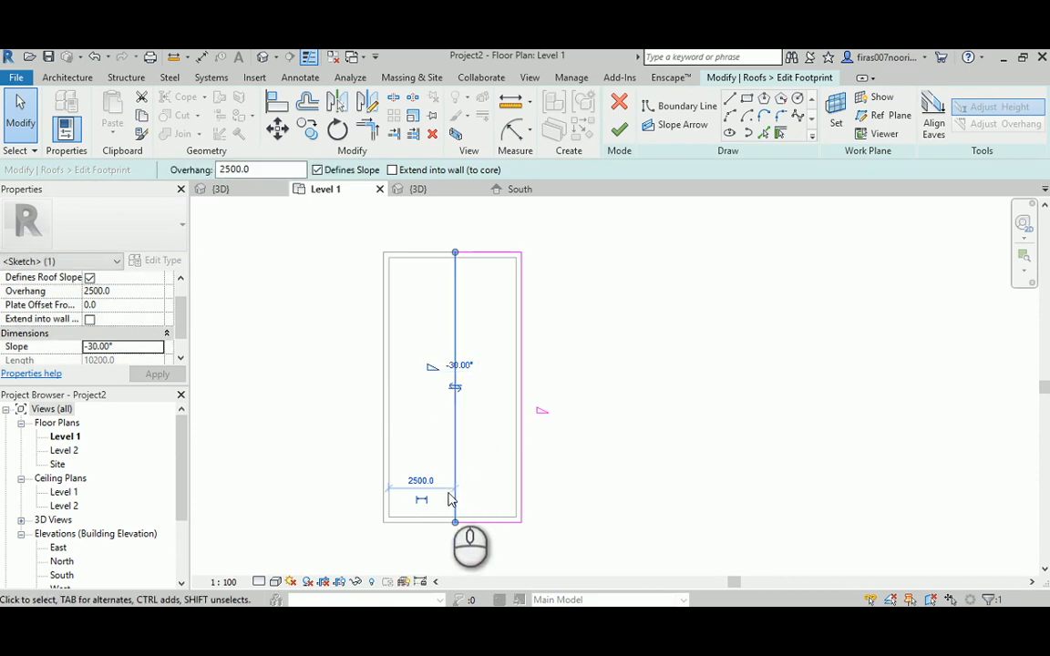
Step: Finish the footprint as a single-slope shed roof and detach the walls it no longer reaches
{"action": "left_click", "coordinate": [89, 277]}
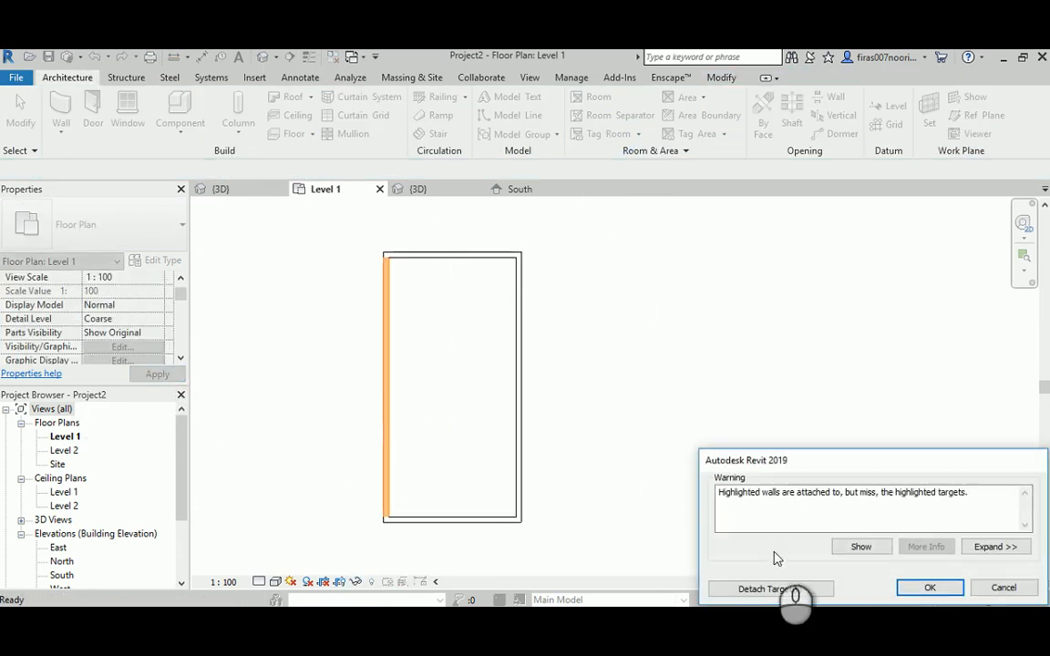
{"action": "left_click", "coordinate": [929, 587]}
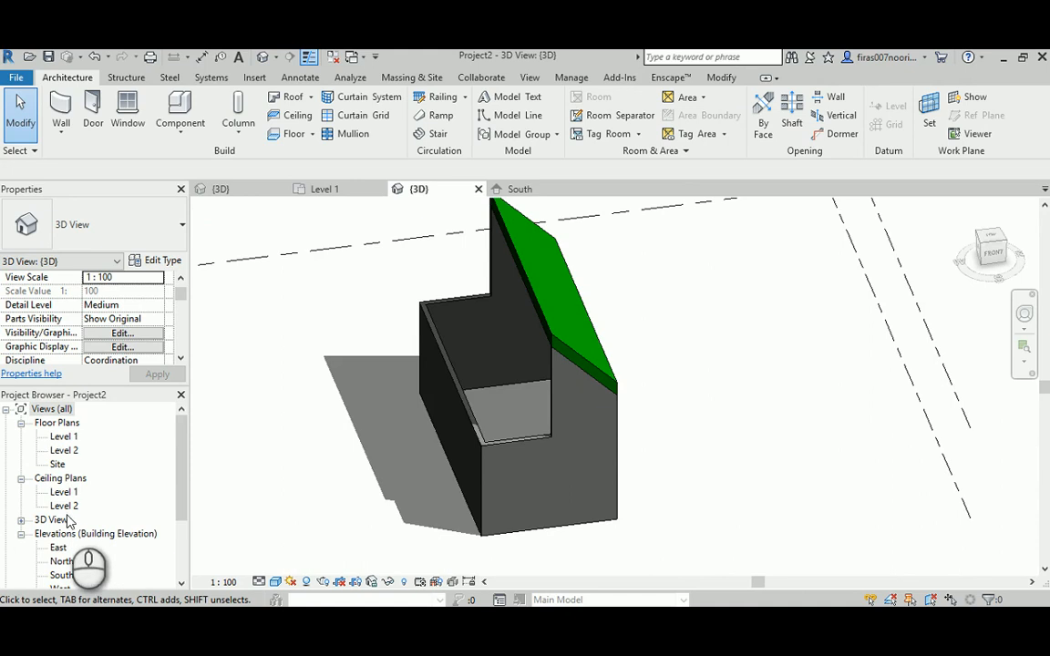
Step: Copy the shed roof to the building's other half in the Site plan and check both slopes in 3D
{"action": "double_click", "coordinate": [58, 465]}
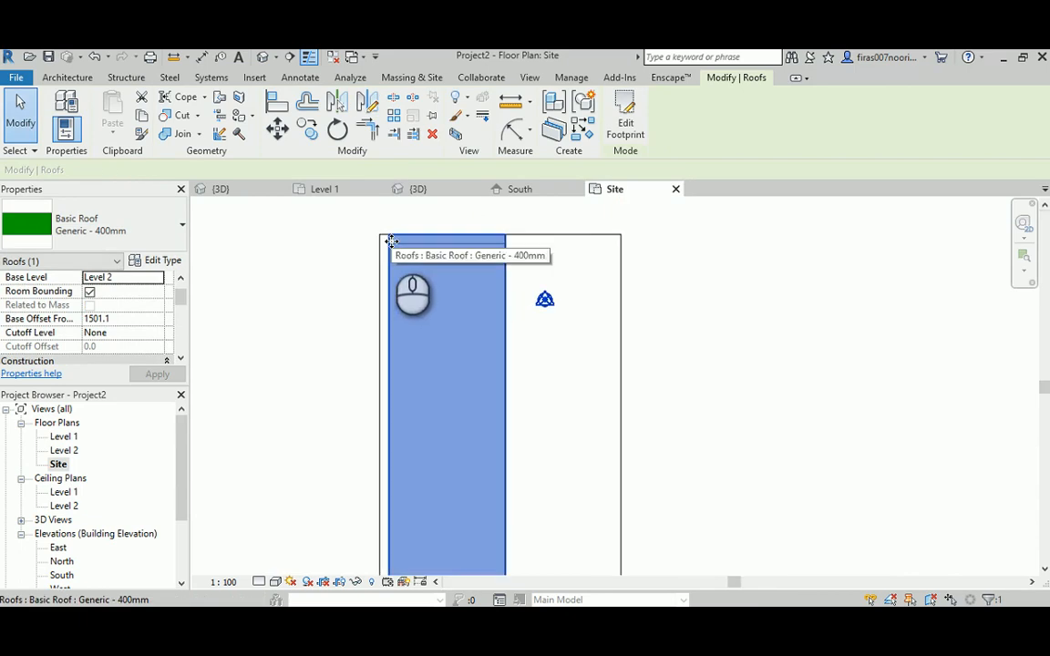
{"action": "left_click", "coordinate": [623, 118]}
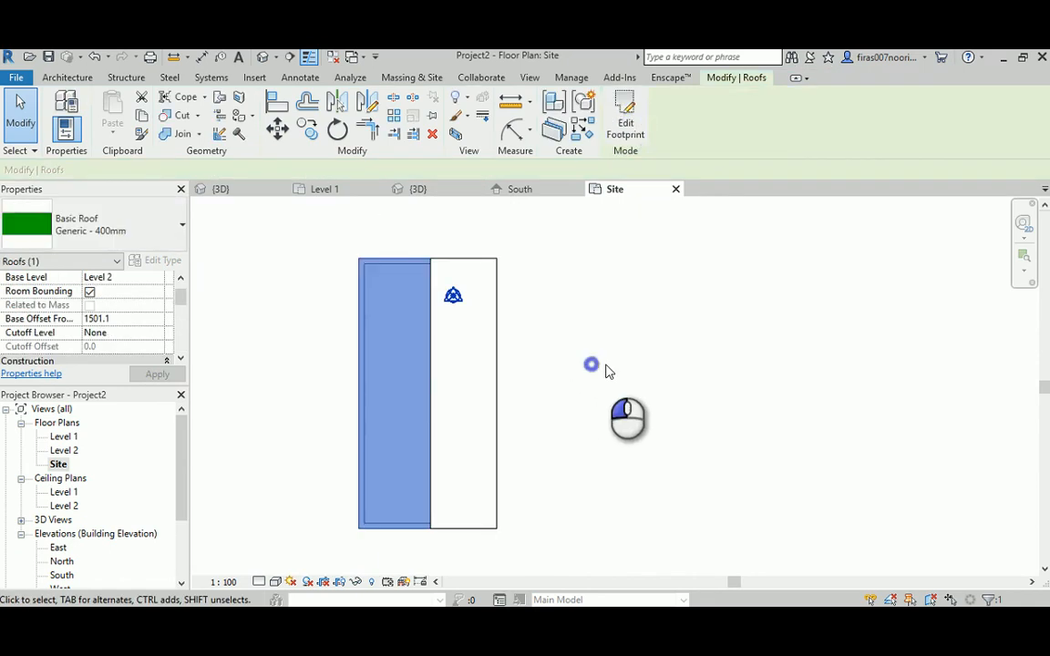
{"action": "left_click", "coordinate": [419, 188]}
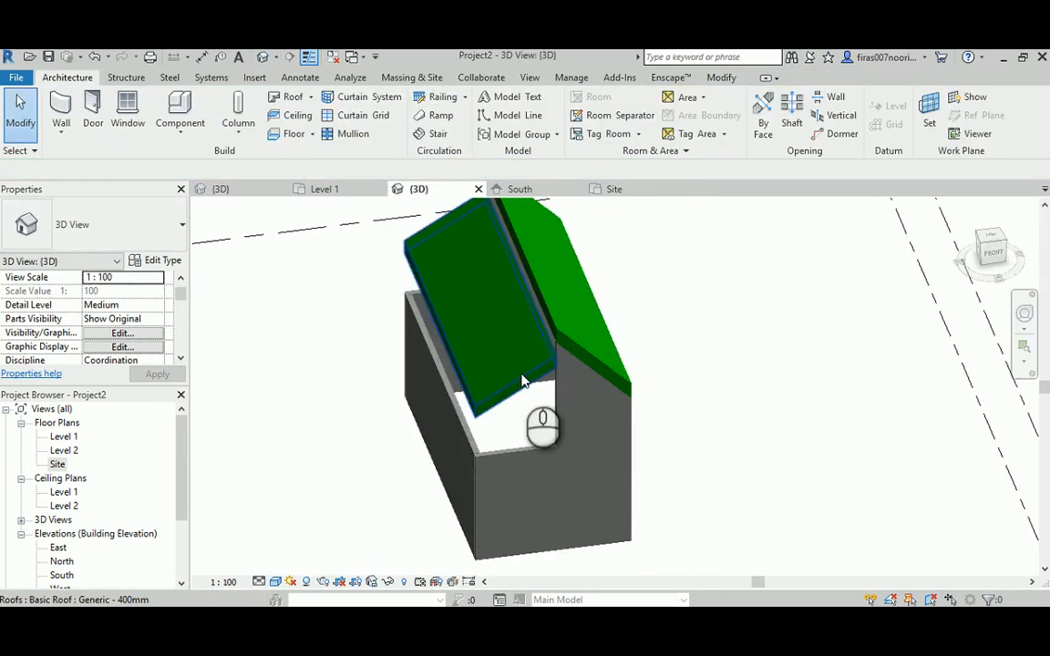
{"action": "left_click_drag", "start_coordinate": [543, 423], "coordinate": [495, 347]}
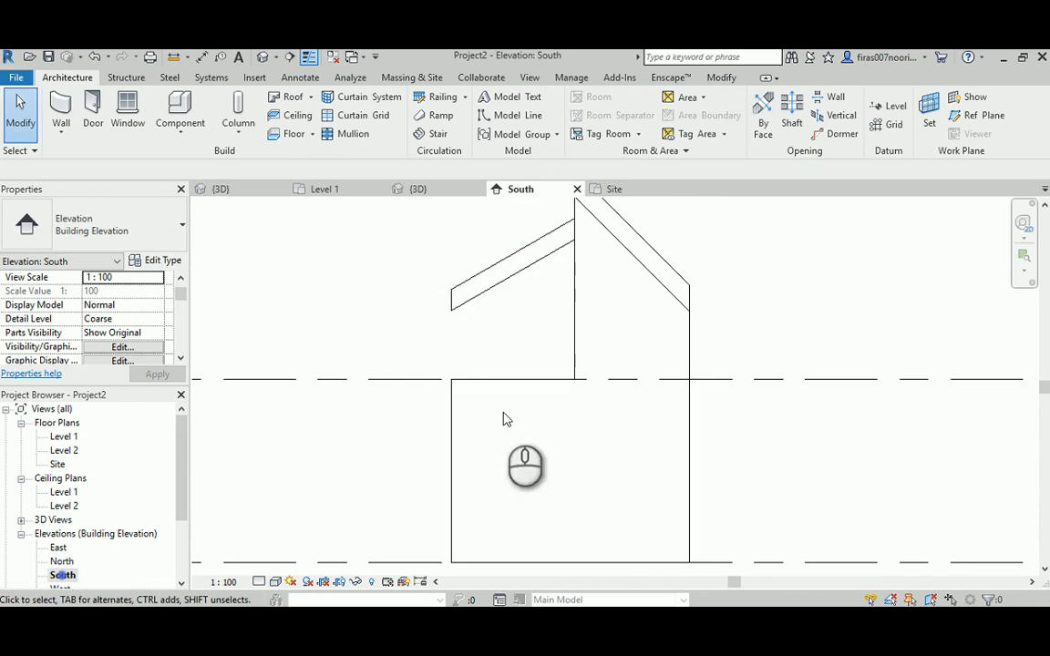
Step: Review the South elevation of the split-roof building before opening the Level 2 floor plan
{"action": "left_click", "coordinate": [510, 264]}
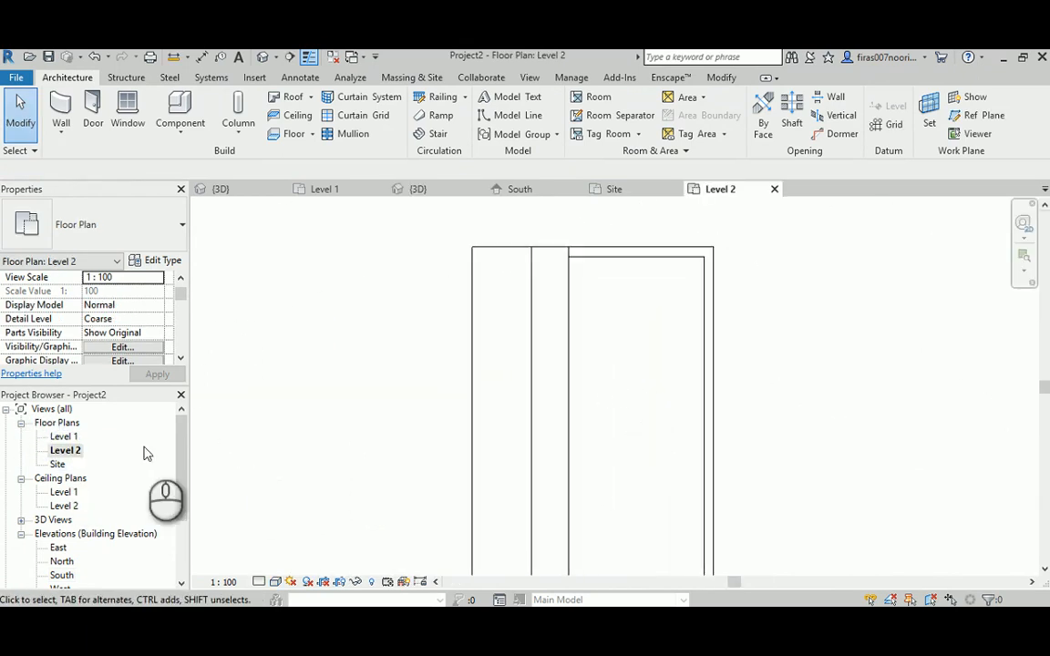
Step: Draw a wall based on Level 2 with Finish Face: Exterior location line along the roof step, viewed in 3D
{"action": "double_click", "coordinate": [58, 464]}
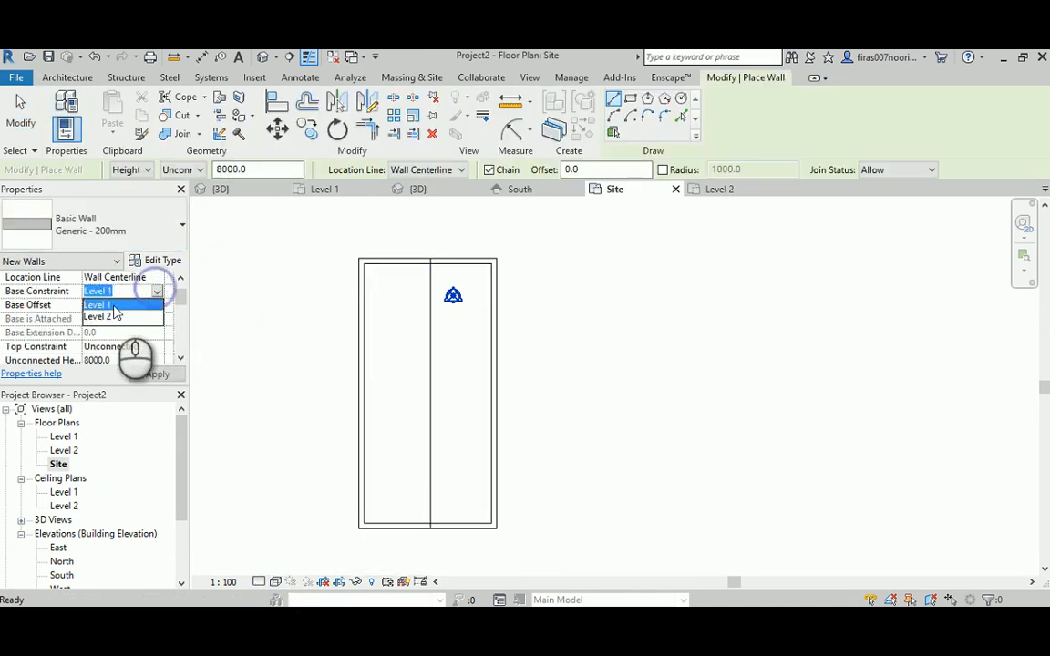
{"action": "left_click", "coordinate": [102, 317]}
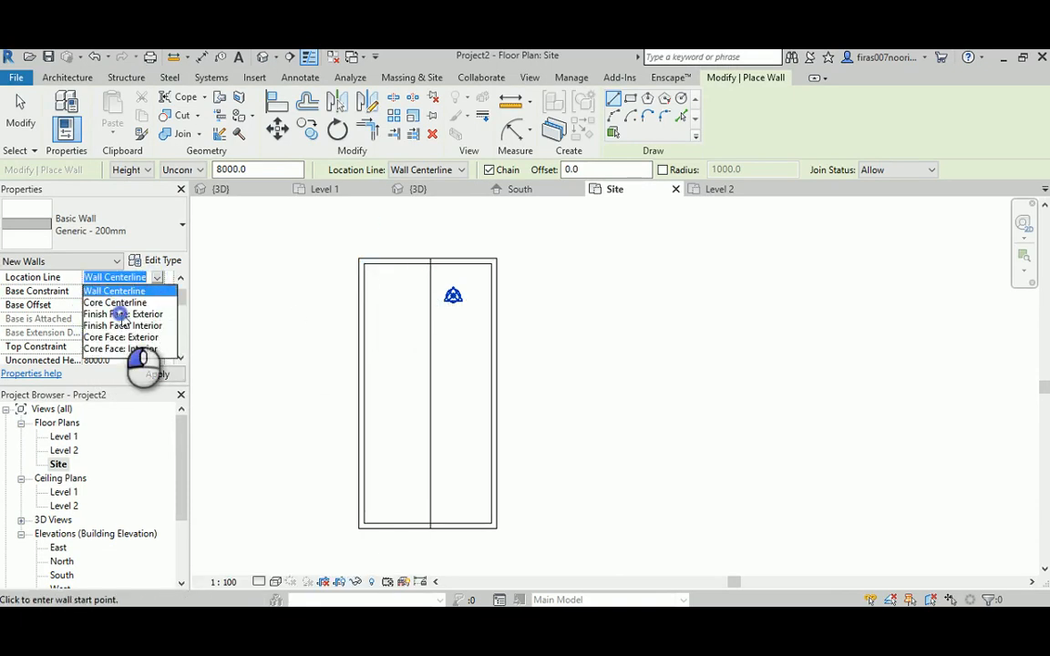
{"action": "left_click", "coordinate": [123, 313]}
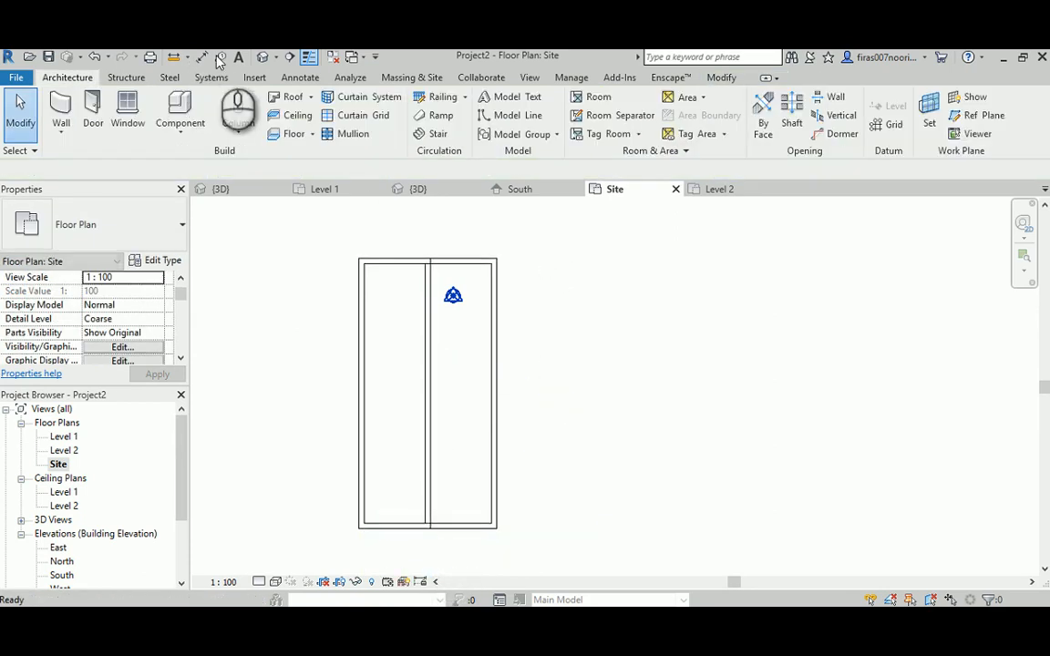
{"action": "left_click", "coordinate": [419, 188]}
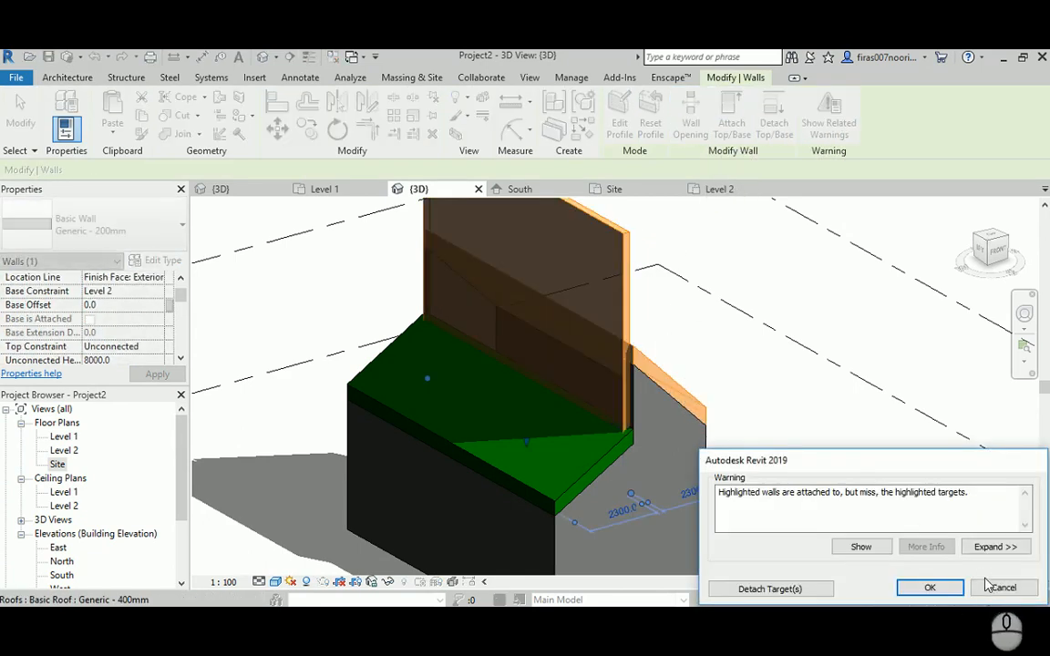
Step: Dismiss the warning, attach the wall's top to the upper roof slope, and check it in 3D
{"action": "left_click", "coordinate": [930, 586]}
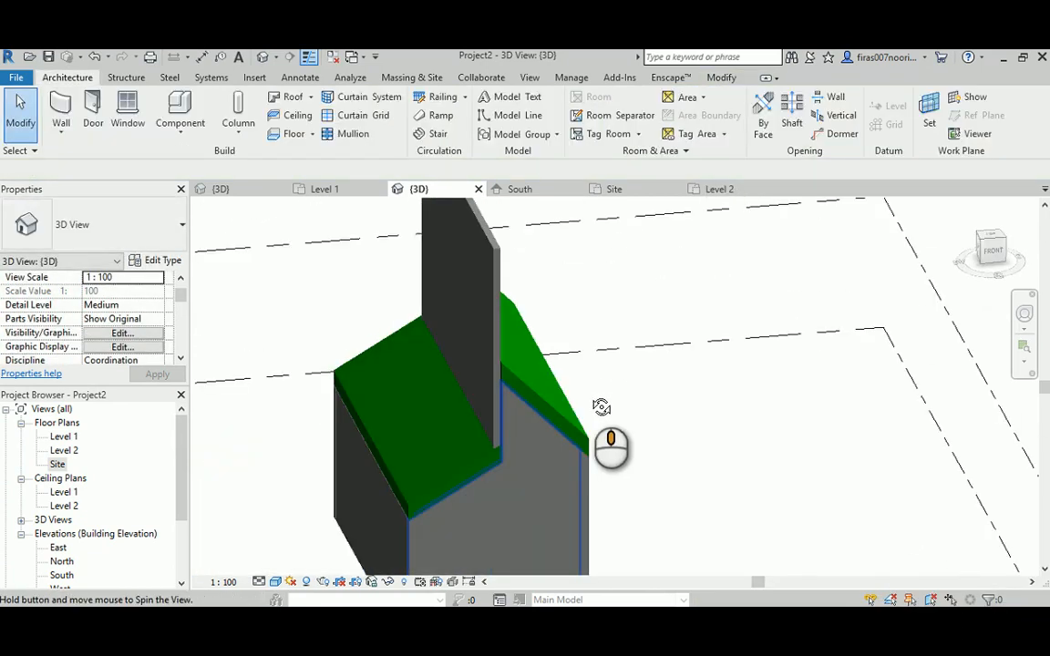
{"action": "double_click", "coordinate": [58, 465]}
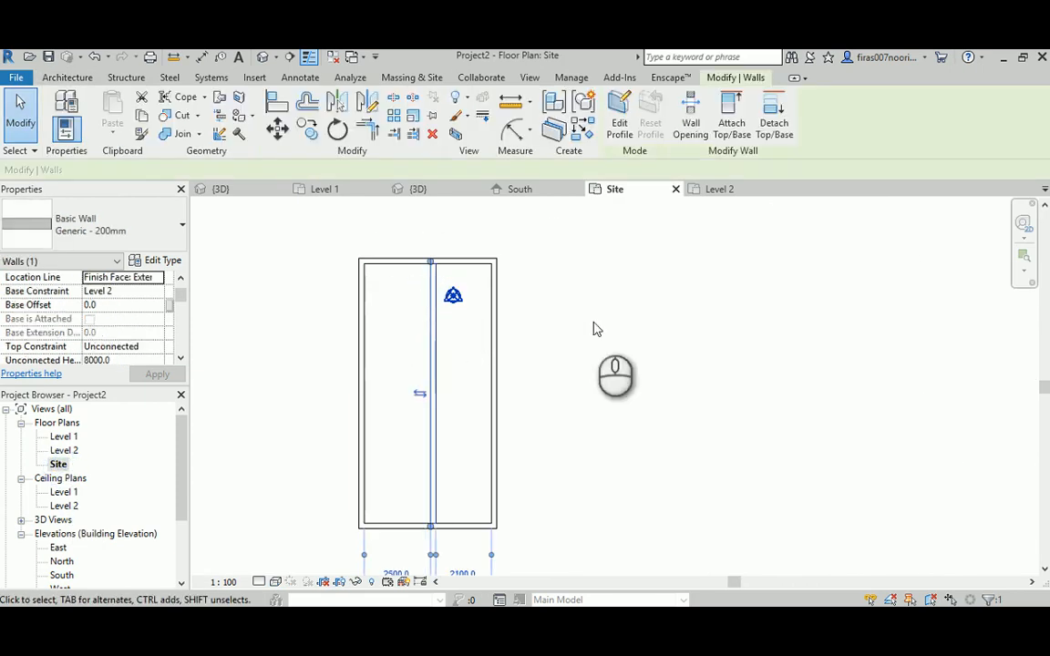
{"action": "left_click", "coordinate": [419, 188]}
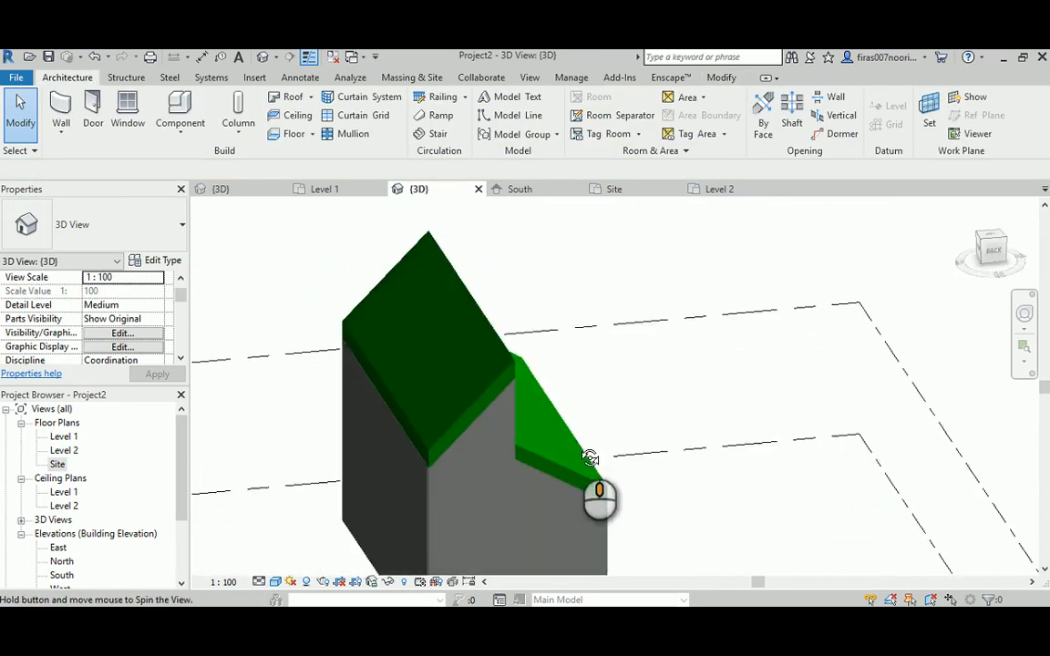
{"action": "left_click_drag", "start_coordinate": [590, 496], "coordinate": [507, 471]}
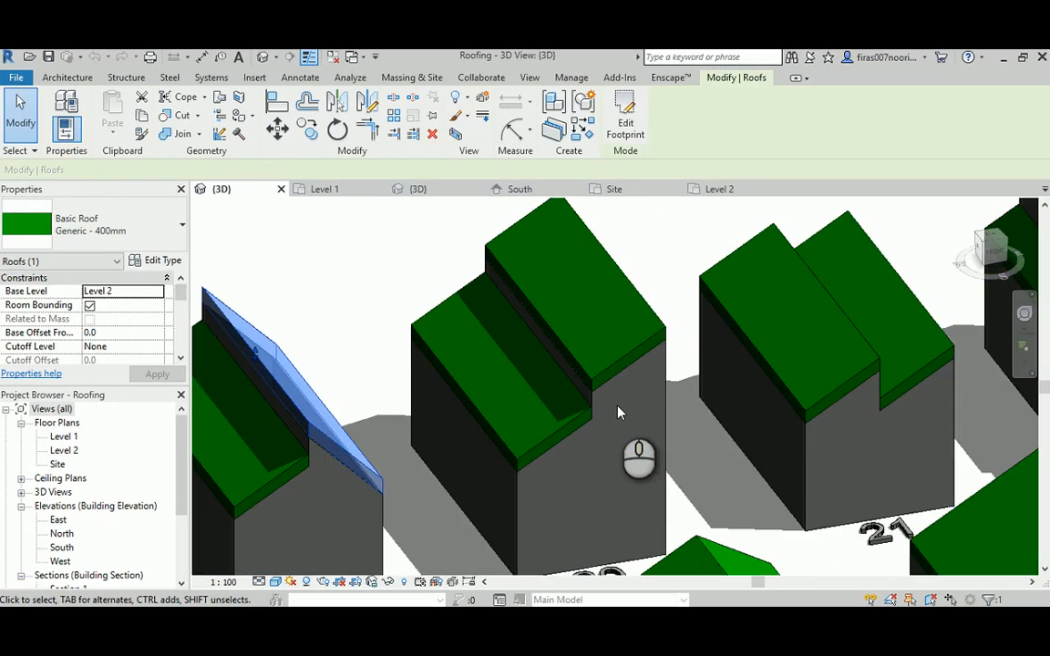
Step: Switch from the Roofing exercise project back to Project2's Site floor plan
{"action": "left_click", "coordinate": [324, 188]}
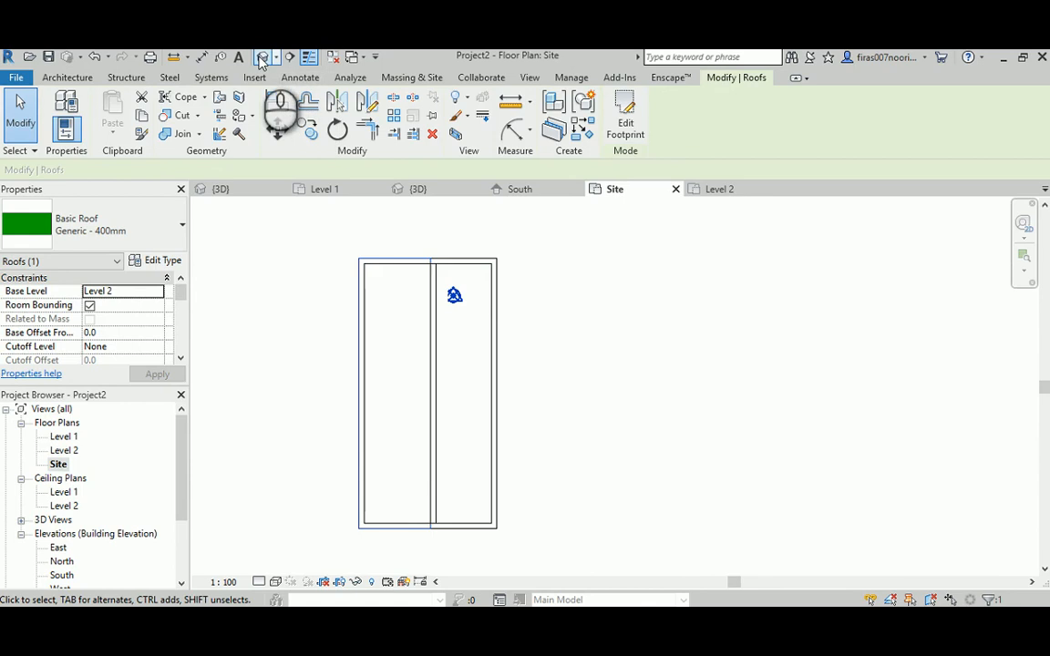
Step: Slope the roofs over both halves in the Site plan, checking the result in 3D between edits
{"action": "left_click", "coordinate": [419, 188]}
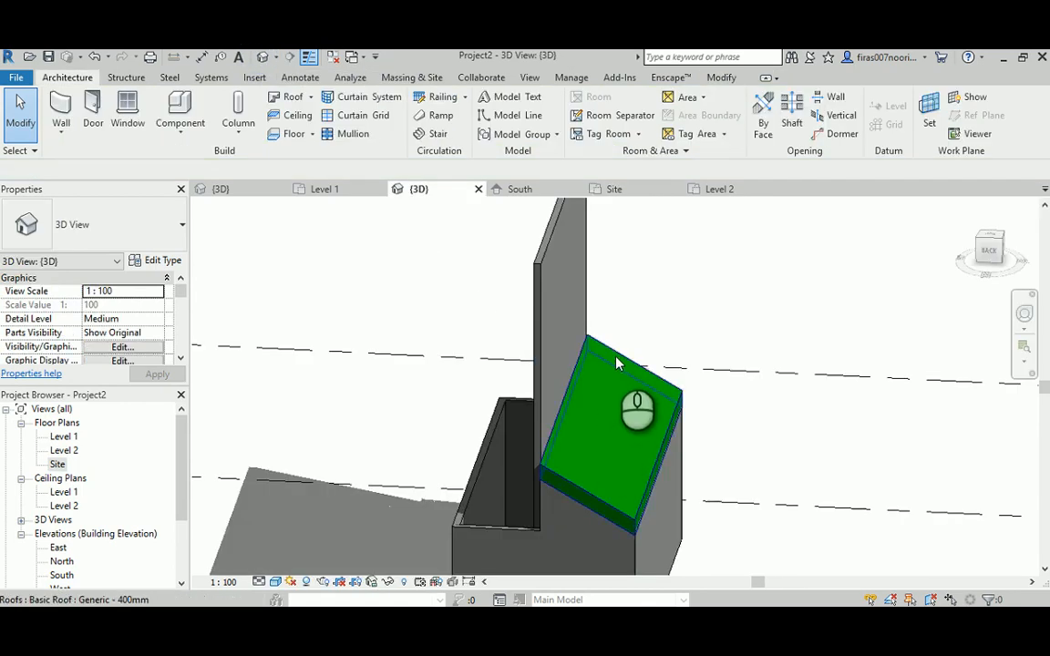
{"action": "left_click", "coordinate": [620, 410]}
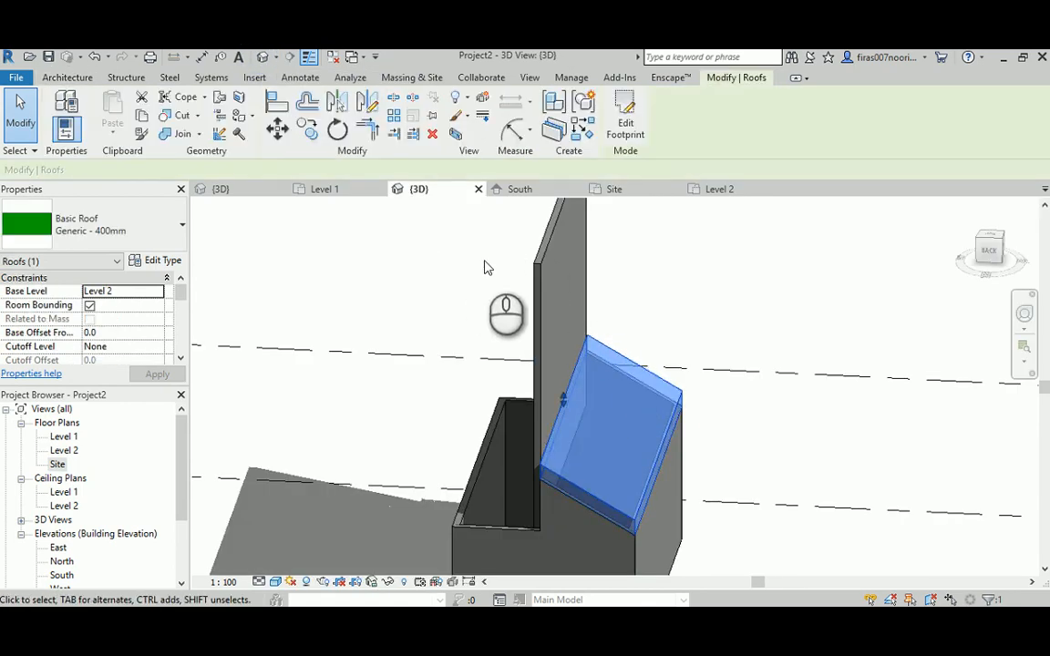
{"action": "mouse_move", "coordinate": [229, 412]}
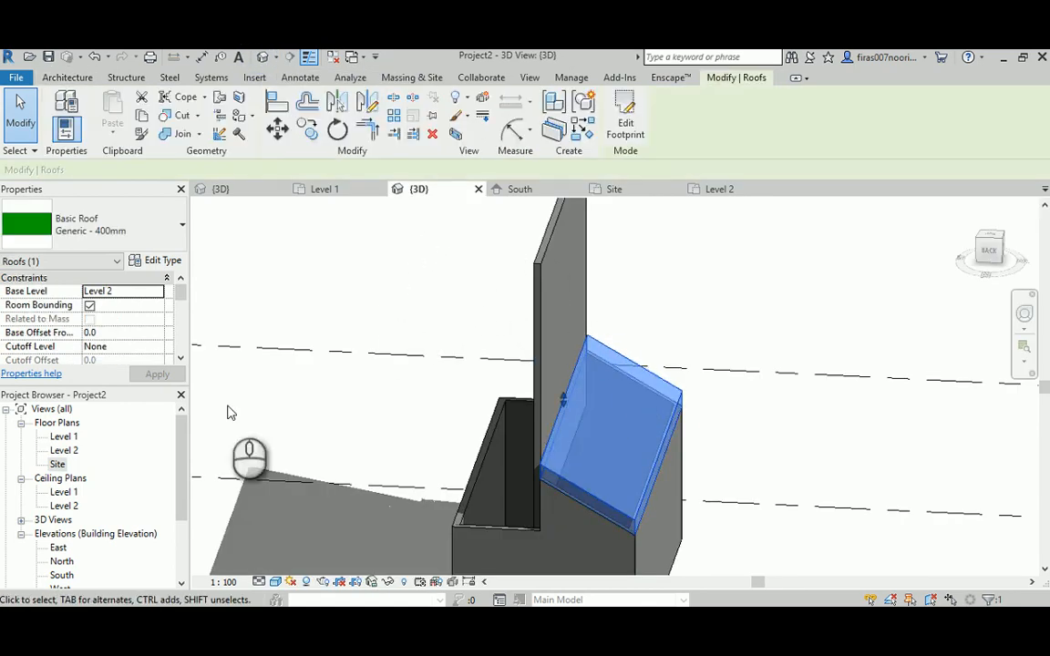
{"action": "left_click", "coordinate": [615, 187]}
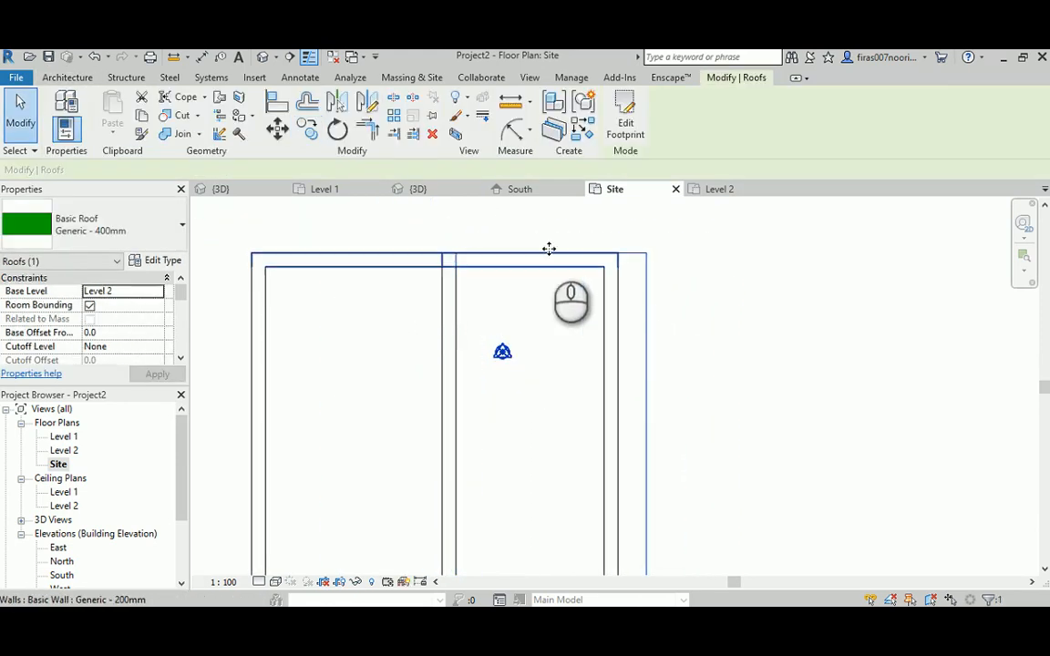
{"action": "left_click", "coordinate": [417, 188]}
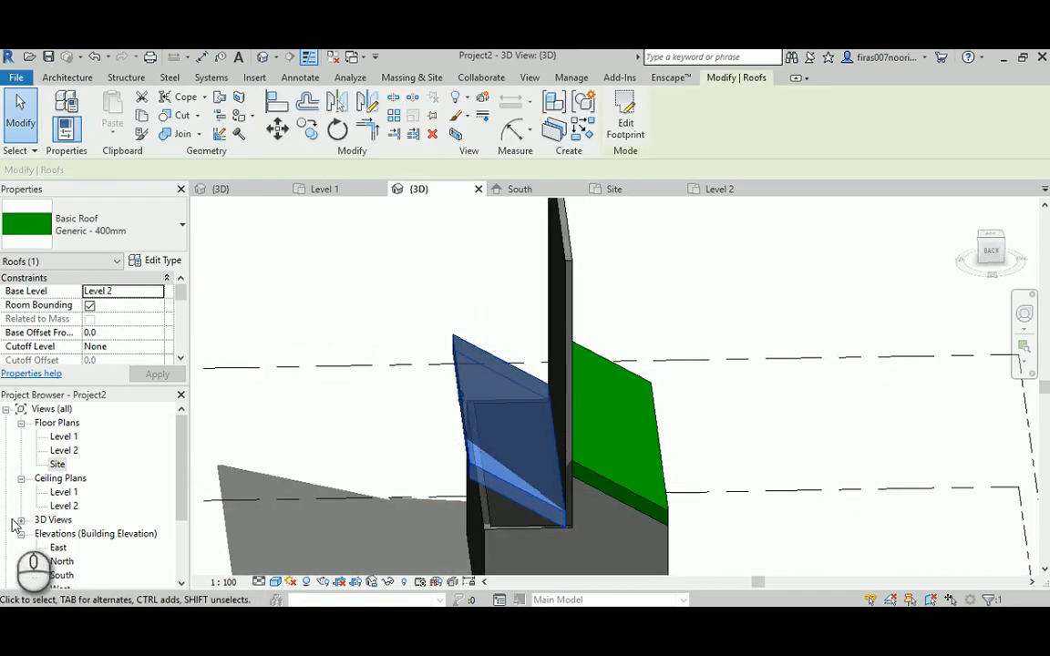
{"action": "left_click", "coordinate": [614, 188]}
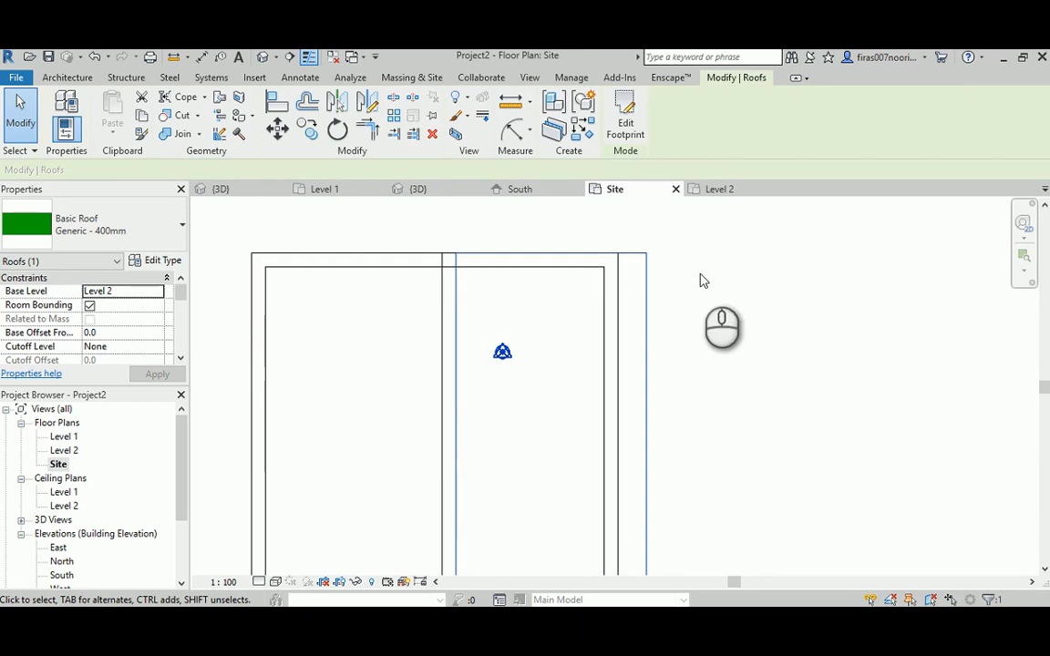
{"action": "mouse_move", "coordinate": [277, 128]}
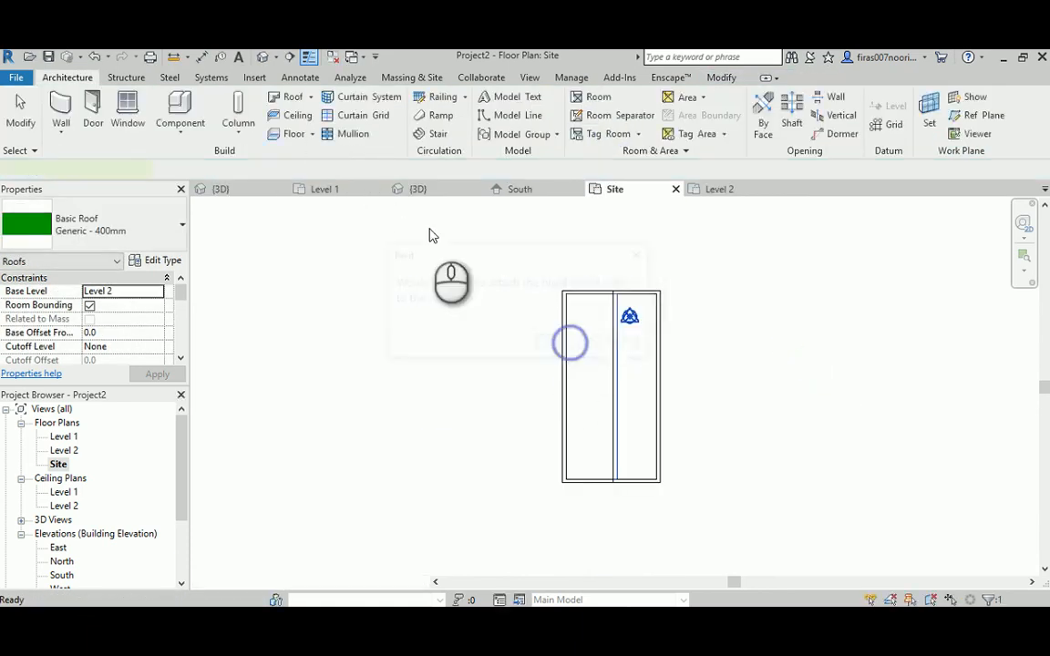
{"action": "left_click", "coordinate": [417, 188]}
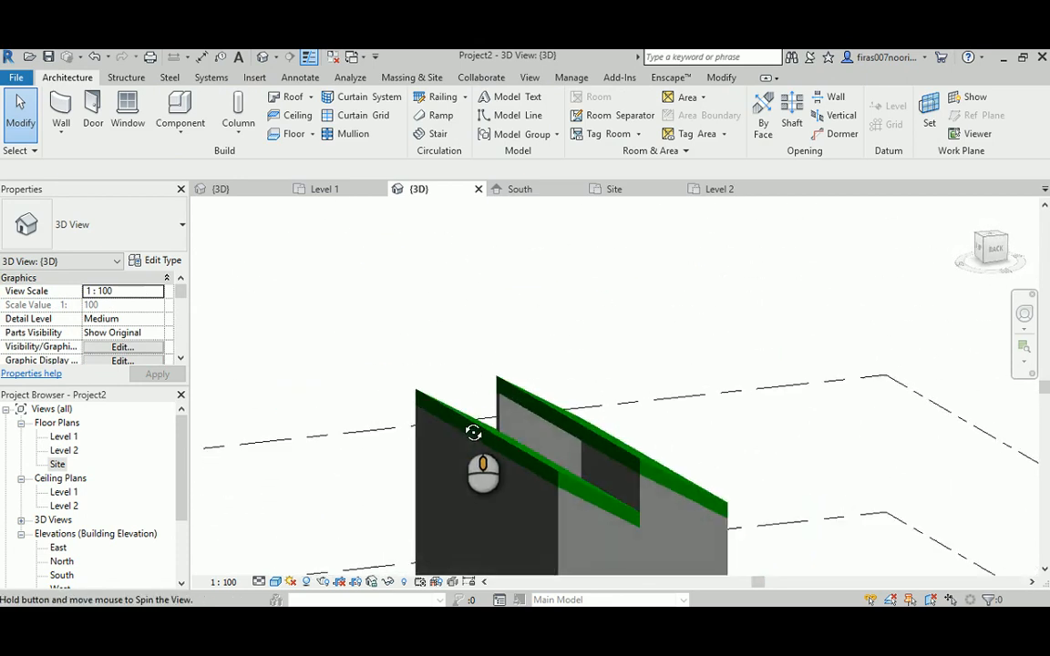
Step: Attach the walls below to the sloped roofs, accept the warning, and view the house in 3D
{"action": "left_click", "coordinate": [614, 188]}
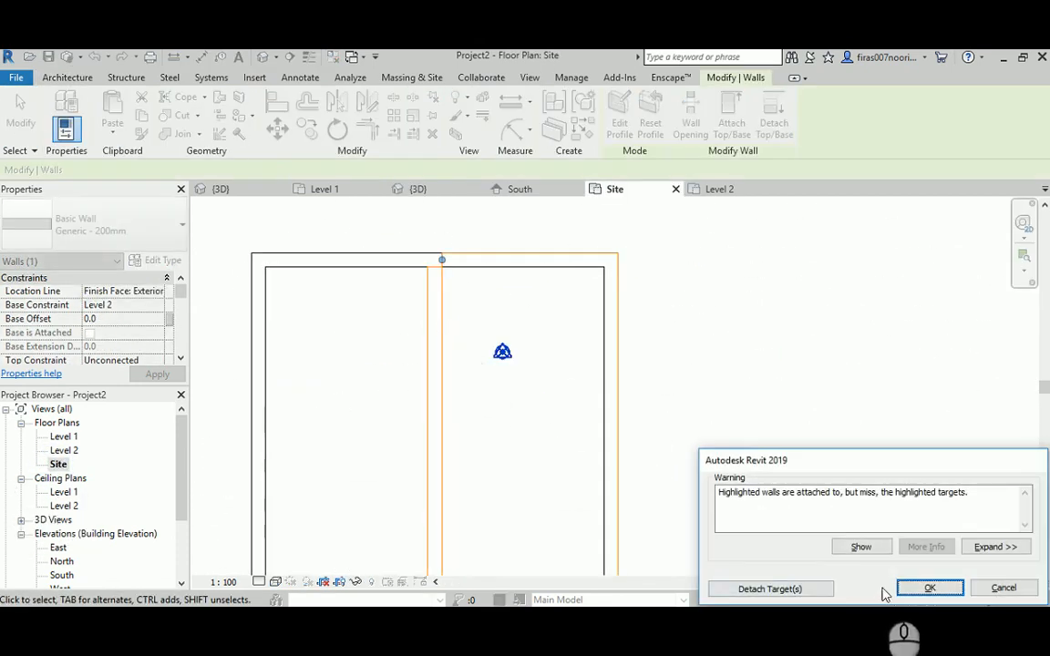
{"action": "left_click", "coordinate": [929, 586]}
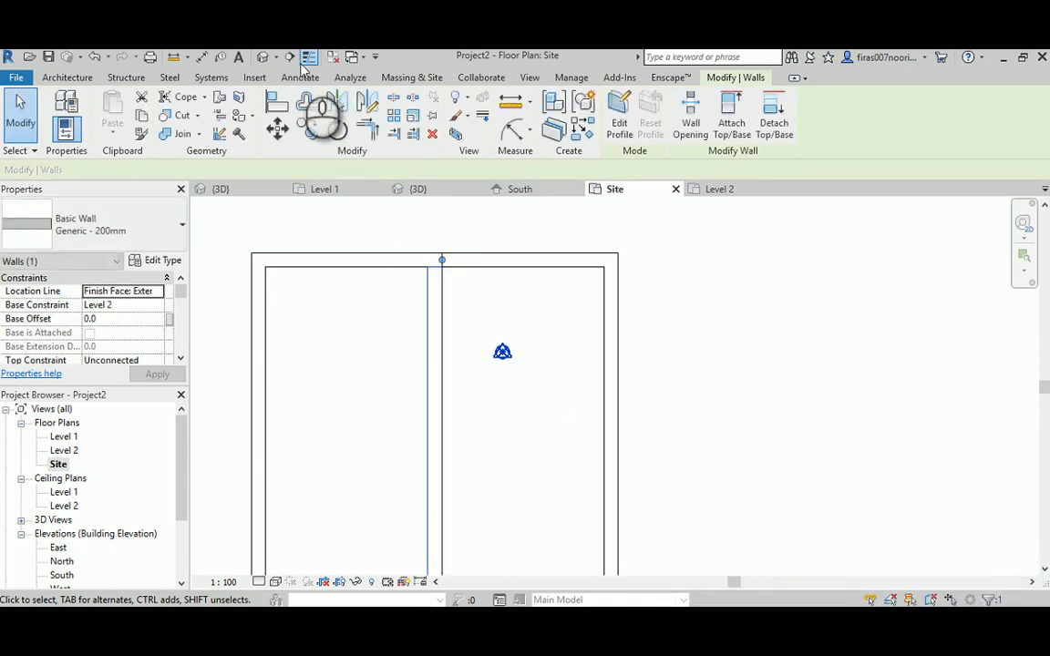
{"action": "left_click", "coordinate": [418, 187]}
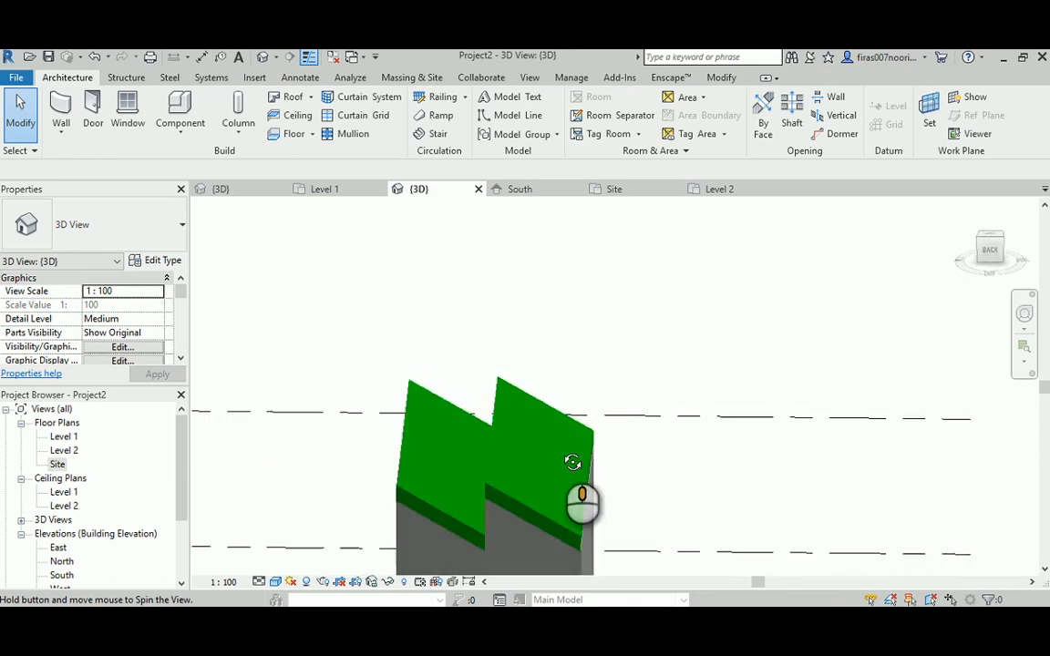
Step: Orbit the model to view both sloped roofs of the split house
{"action": "left_click_drag", "start_coordinate": [583, 501], "coordinate": [259, 247]}
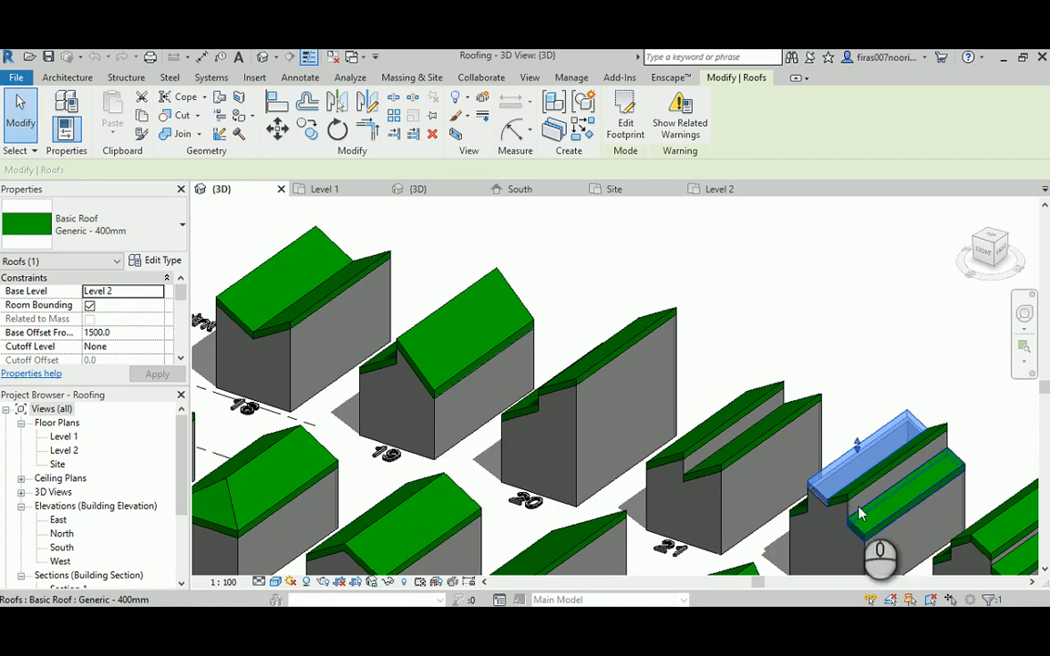
{"action": "mouse_move", "coordinate": [829, 527]}
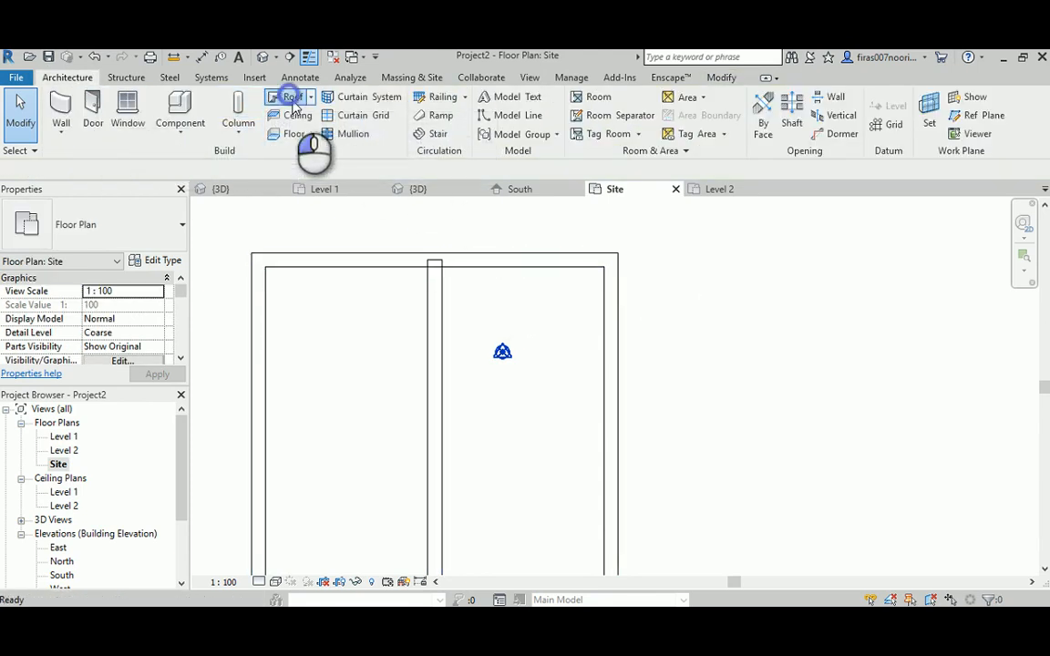
Step: Start a Roof by Footprint and pick the house walls as its boundary
{"action": "left_click", "coordinate": [289, 97]}
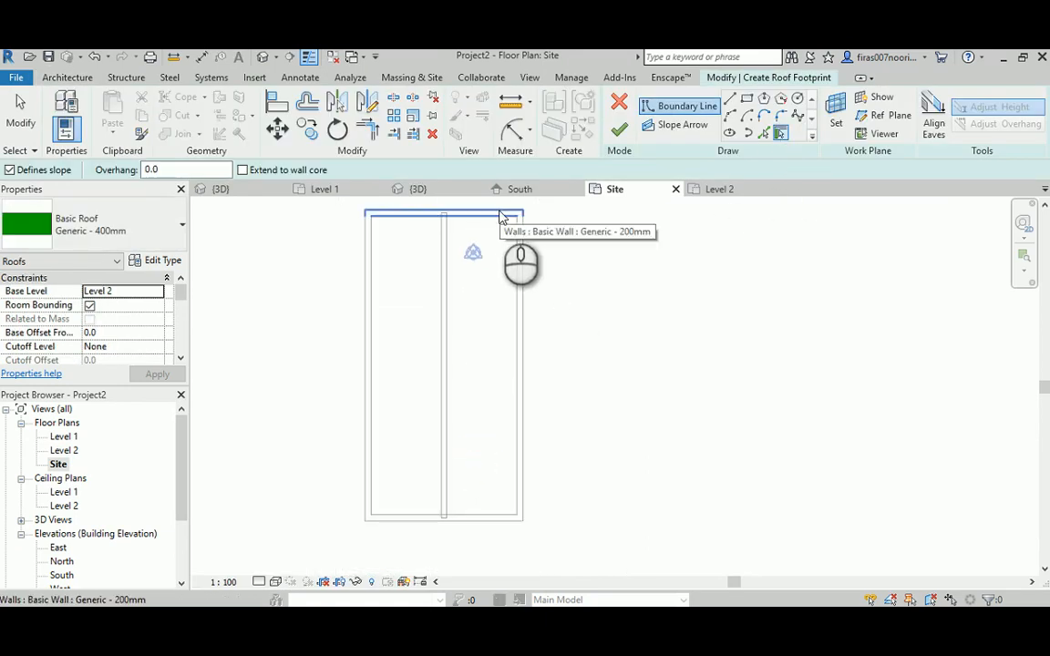
{"action": "left_click", "coordinate": [444, 219]}
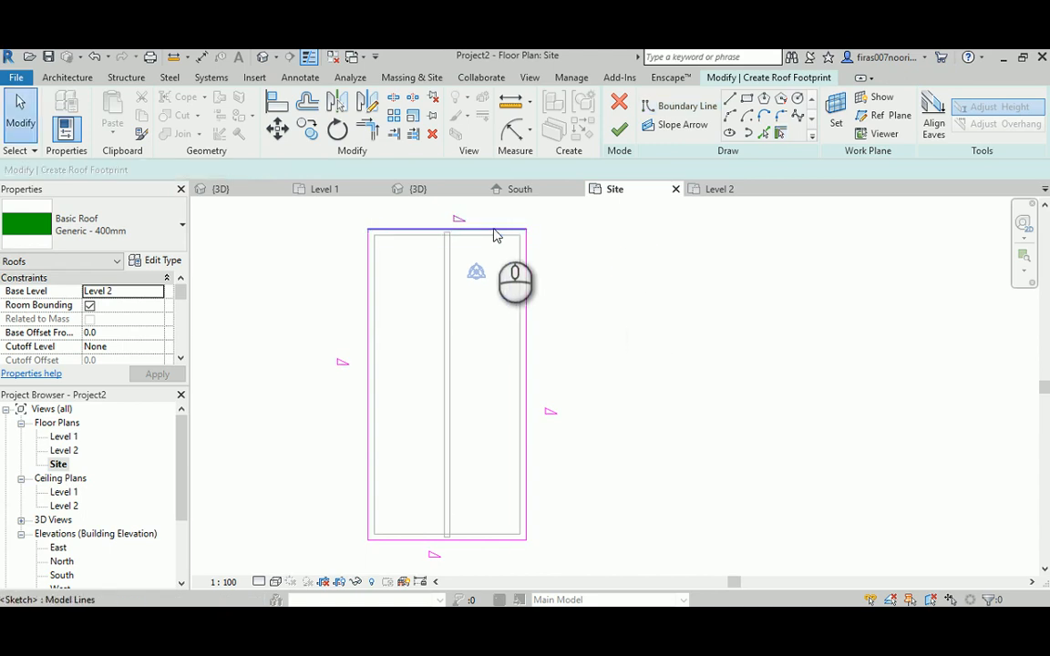
{"action": "left_click", "coordinate": [444, 233]}
{"action": "type", "text": "-30"}
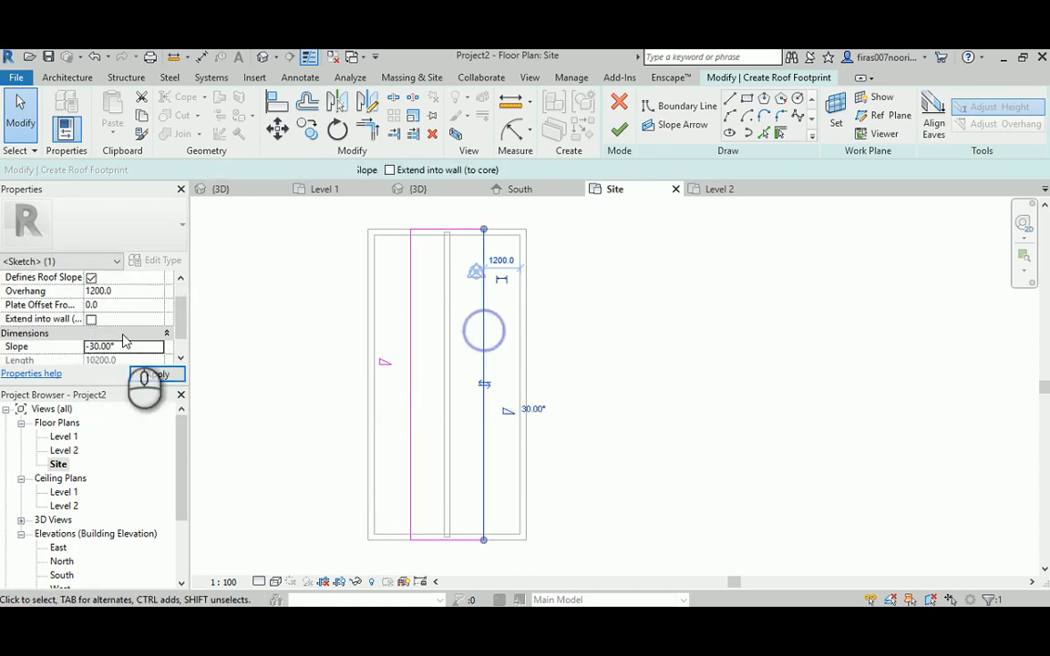
Step: Apply the -30° inward slope with 1200 overhang, finish the roof and attach the walls
{"action": "left_click", "coordinate": [156, 375]}
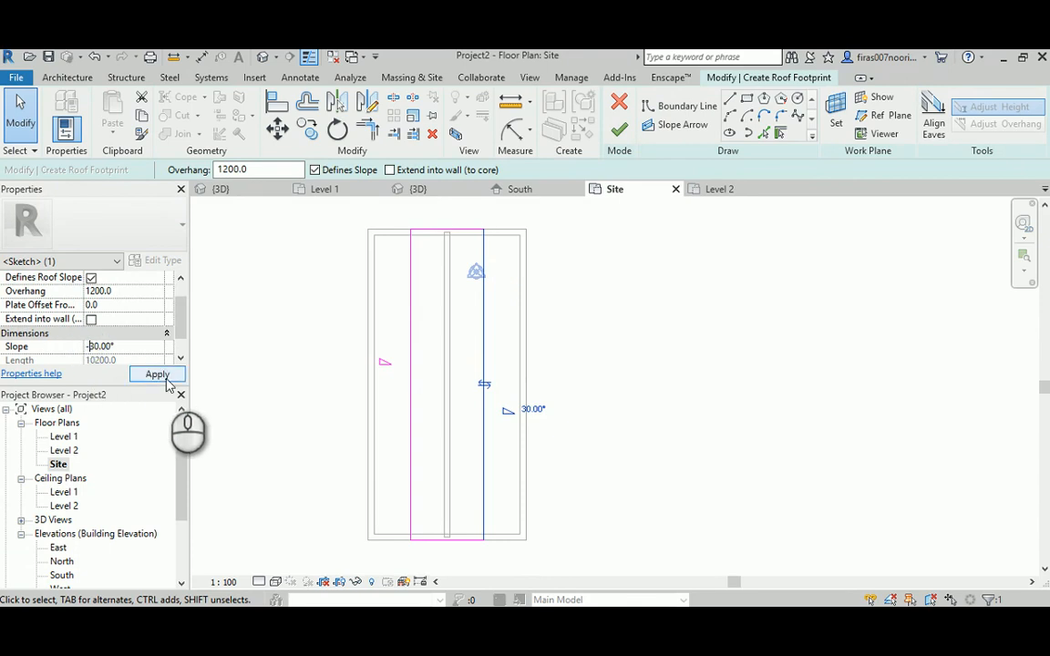
{"action": "left_click", "coordinate": [157, 374]}
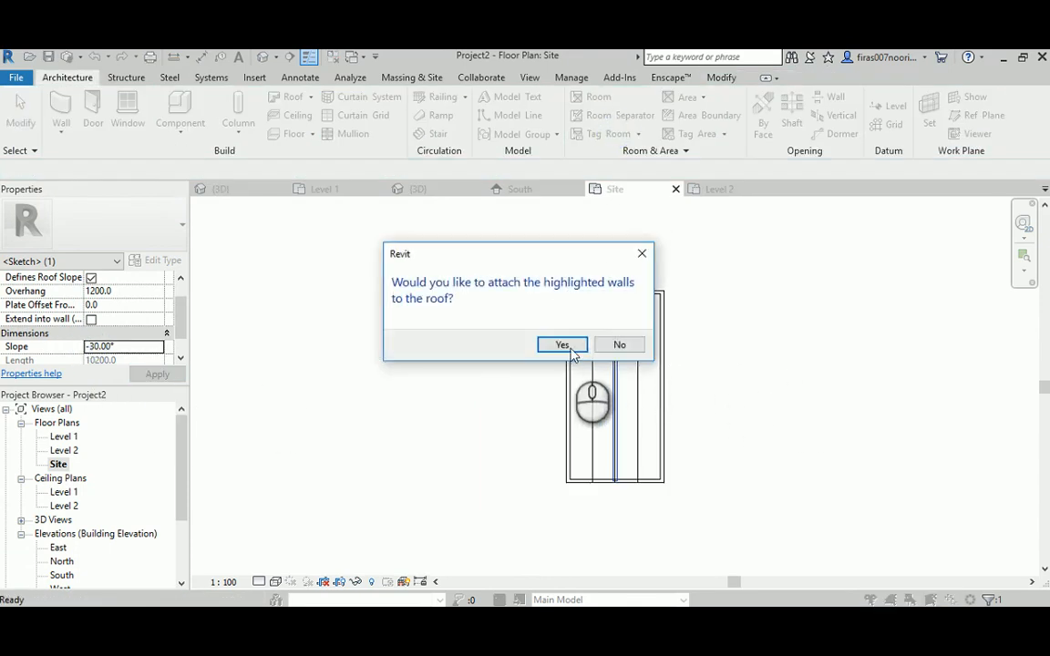
{"action": "left_click", "coordinate": [561, 345]}
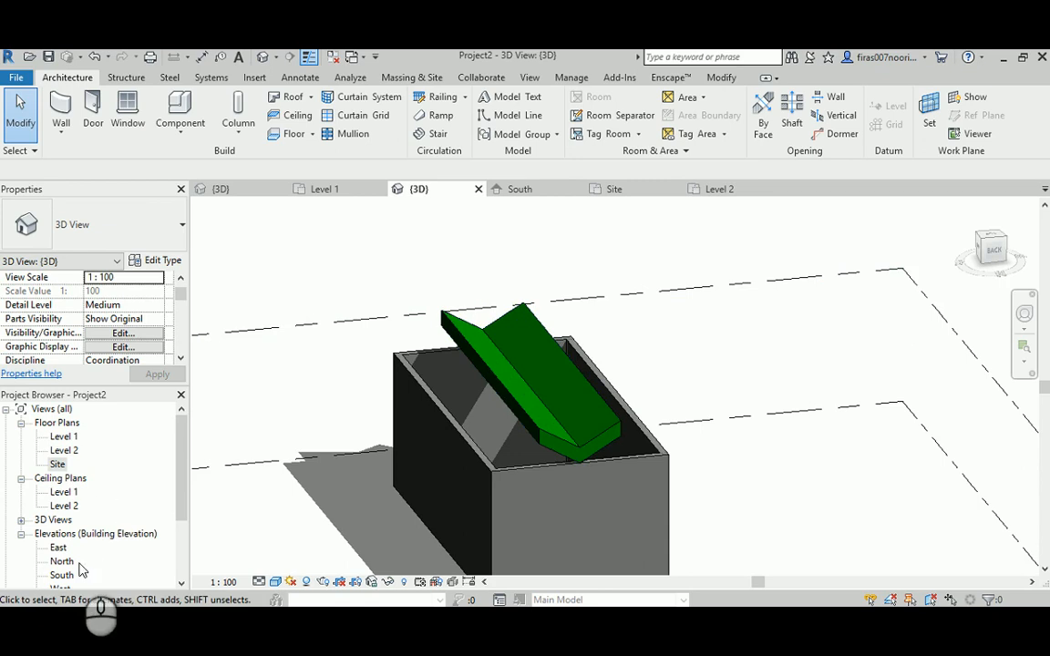
Step: Review the butterfly roof in the South elevation
{"action": "double_click", "coordinate": [62, 574]}
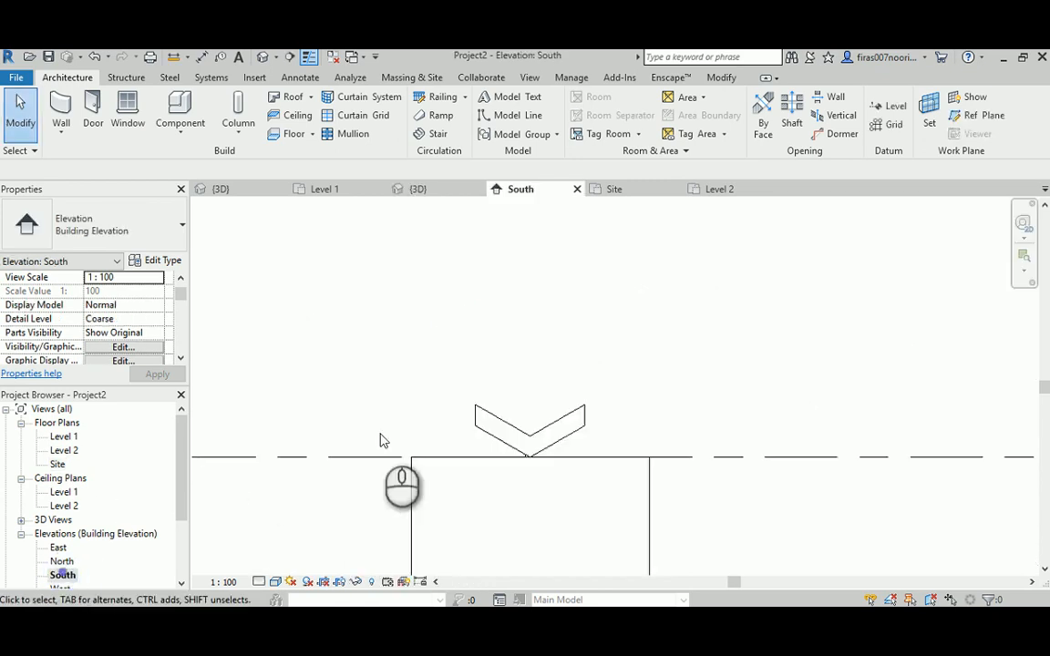
{"action": "left_click", "coordinate": [530, 429]}
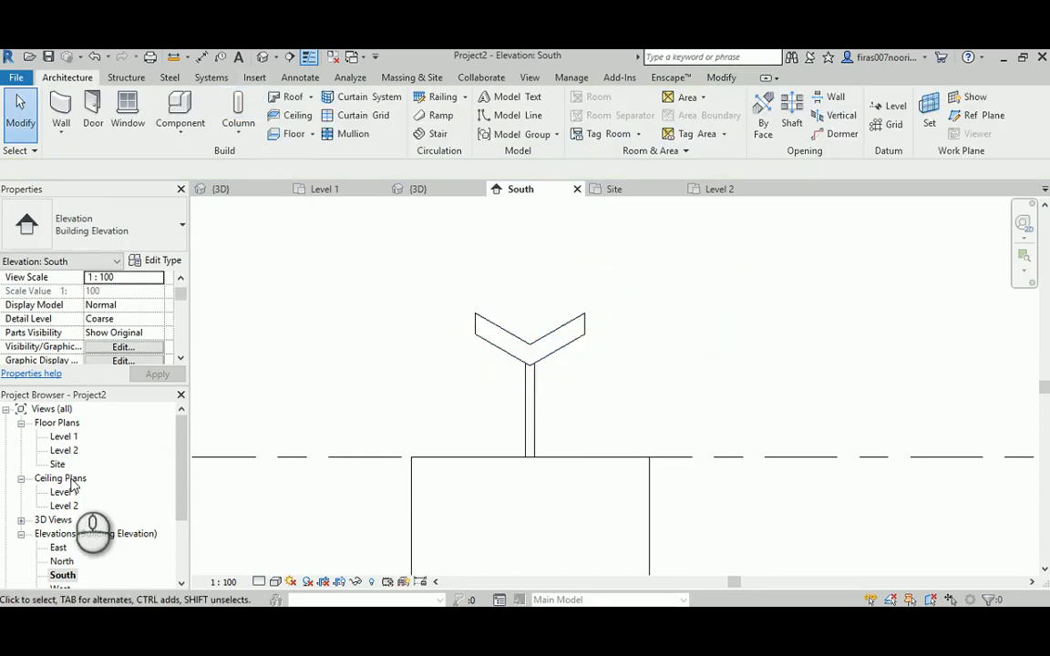
Step: Create another footprint roof on the Site plan, moved up to Level 2
{"action": "double_click", "coordinate": [58, 465]}
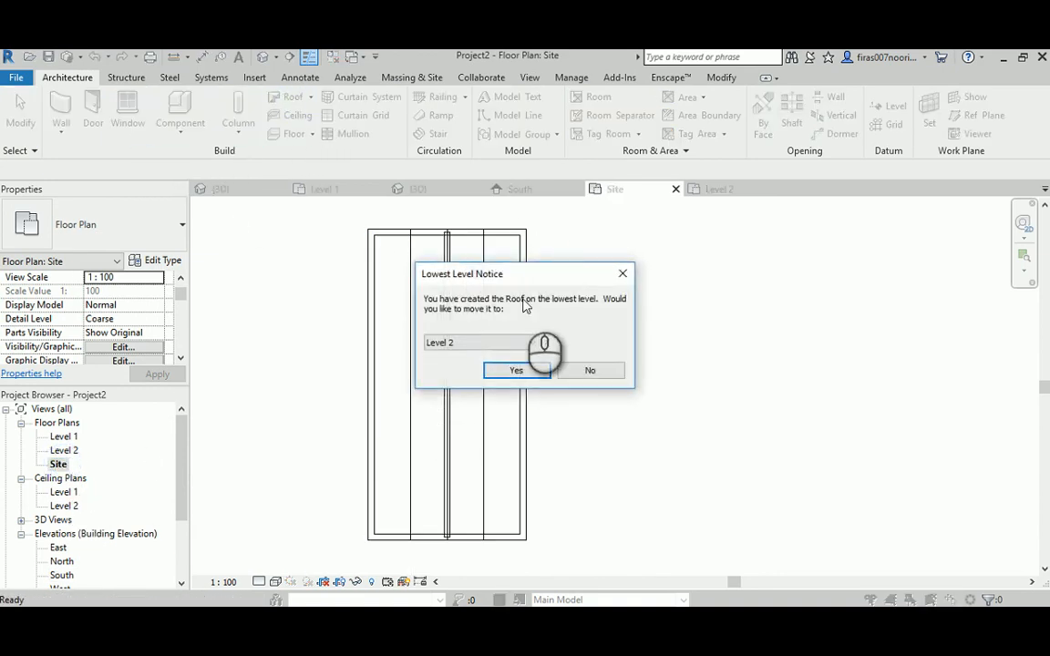
{"action": "left_click", "coordinate": [517, 370]}
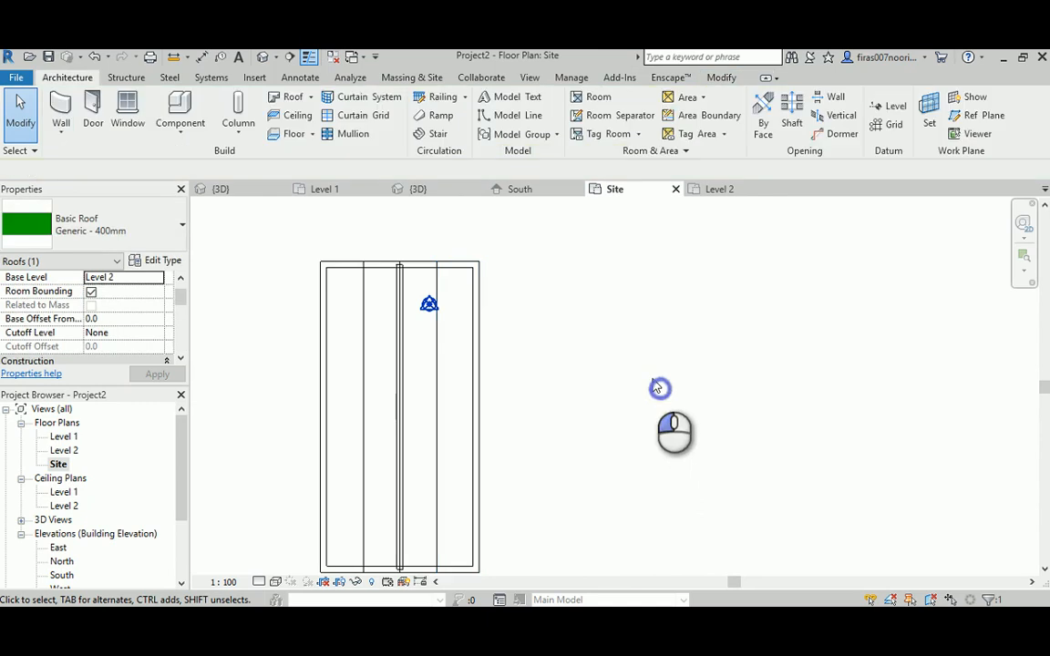
Step: In 3D, attach the first wall's top to the split roof above it
{"action": "left_click", "coordinate": [417, 187]}
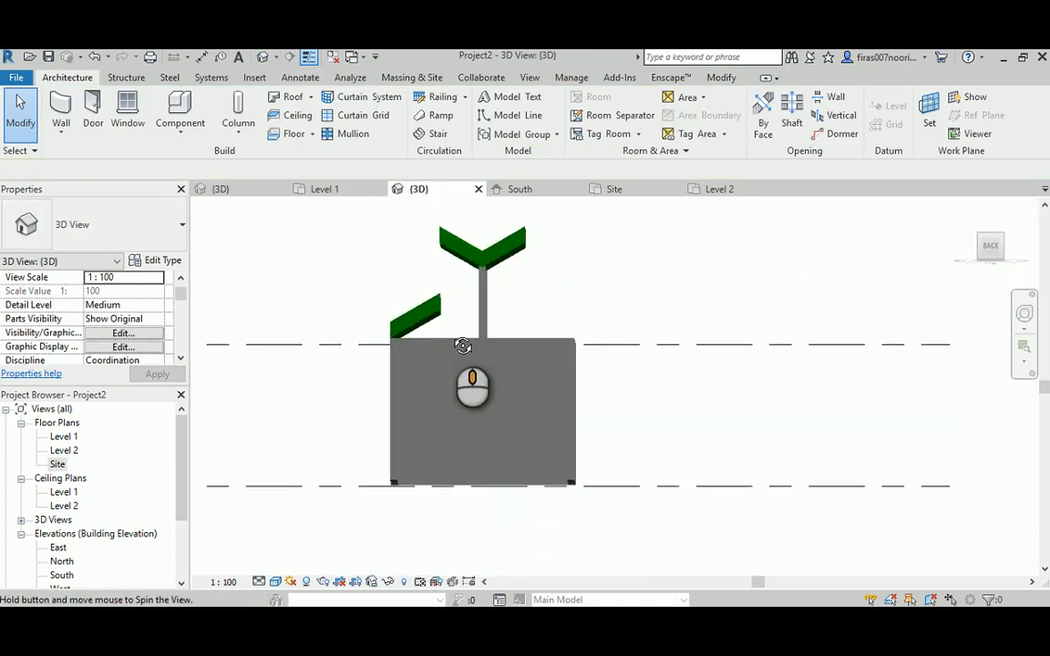
{"action": "left_click", "coordinate": [428, 324]}
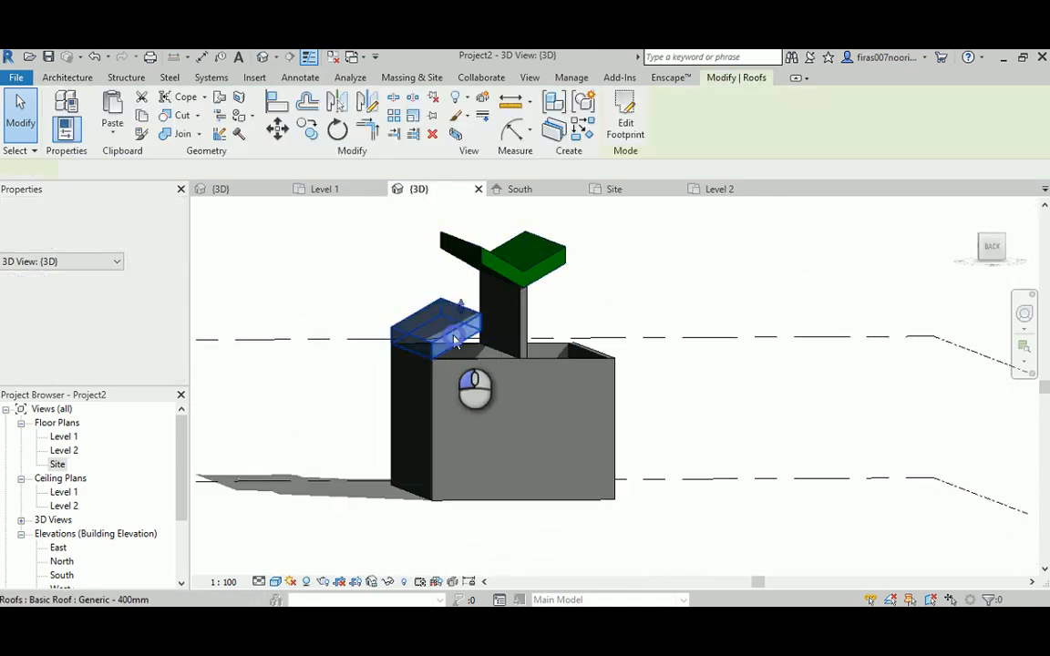
{"action": "left_click", "coordinate": [614, 187]}
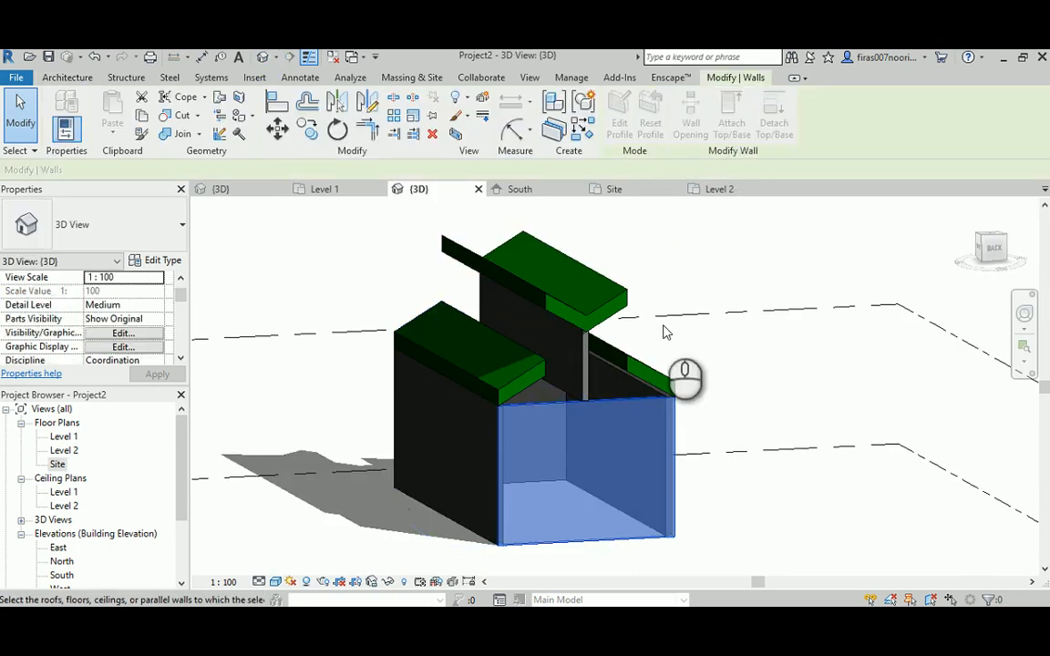
{"action": "left_click", "coordinate": [514, 363]}
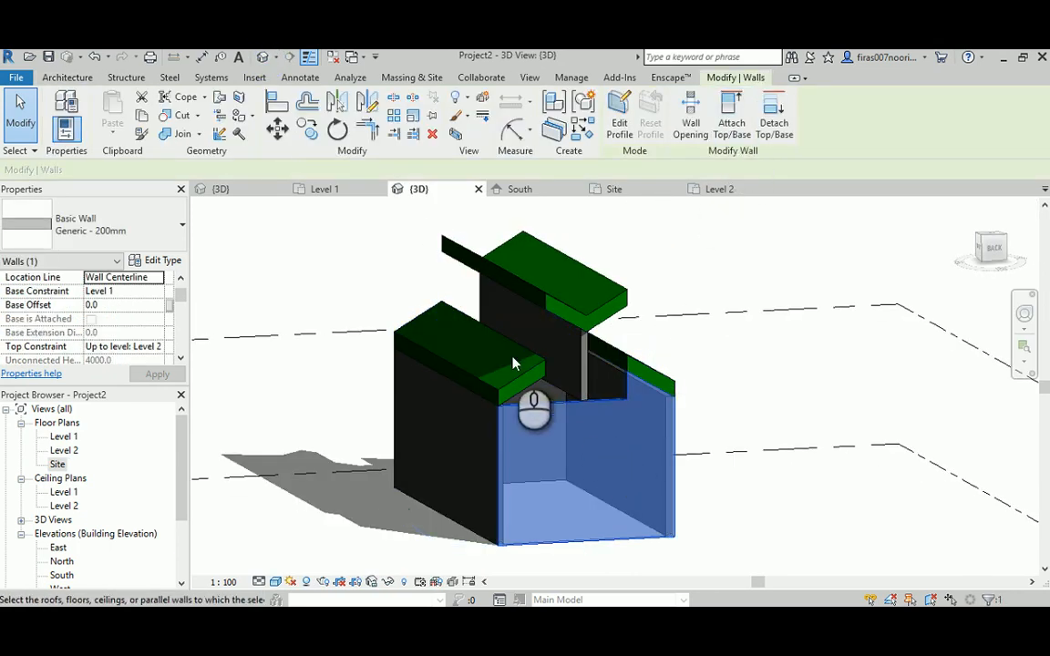
Step: Attach another wall under the split roof to it, then return to the Site plan
{"action": "left_click", "coordinate": [733, 109]}
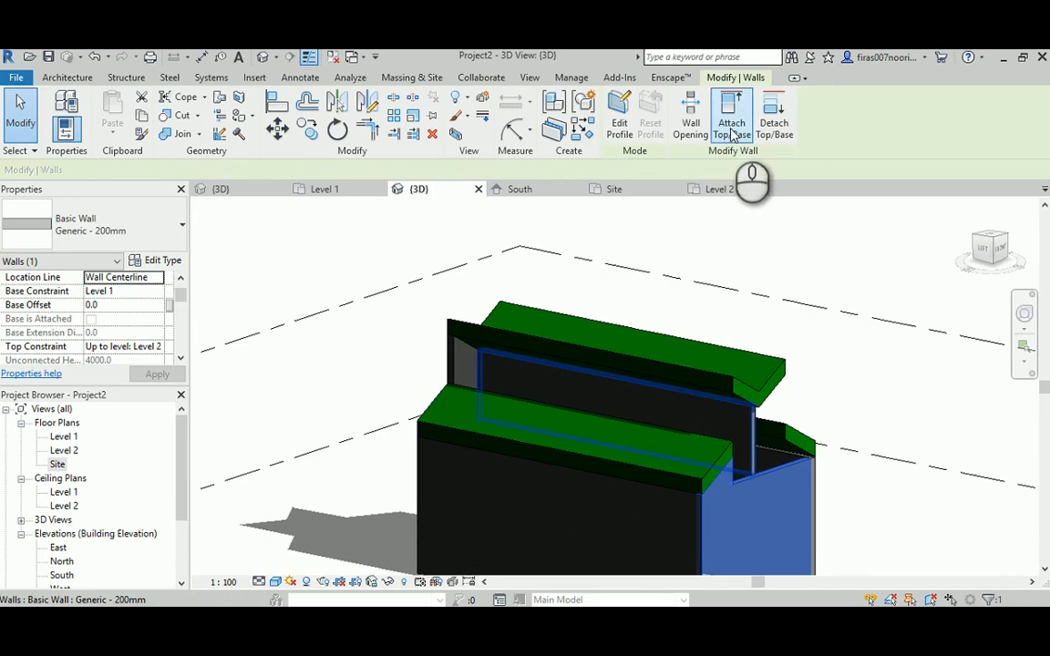
{"action": "left_click", "coordinate": [731, 113]}
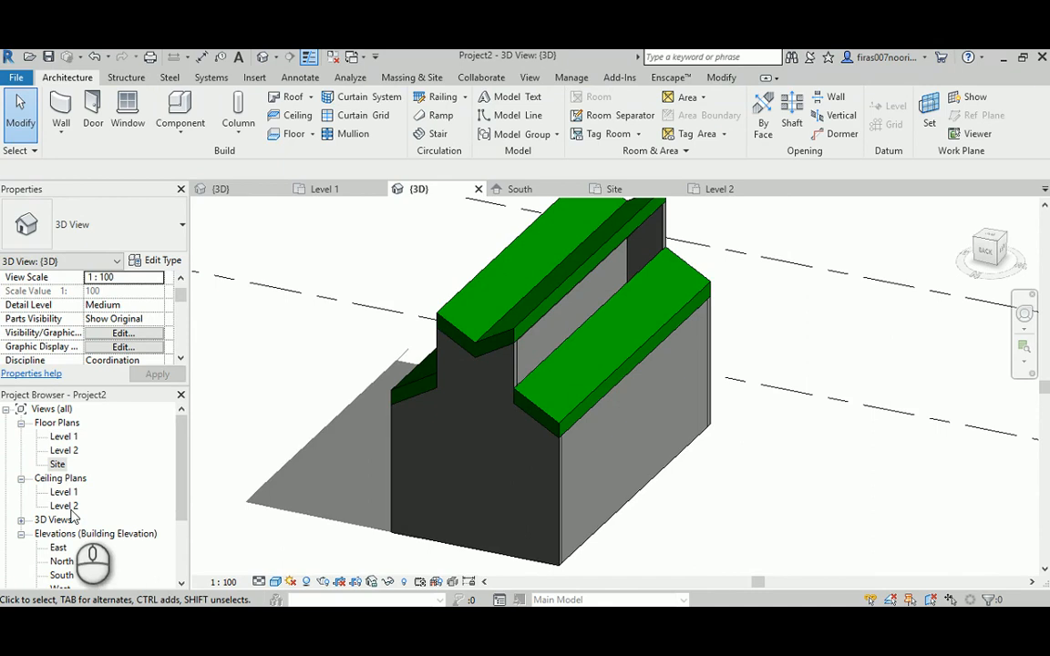
{"action": "double_click", "coordinate": [59, 465]}
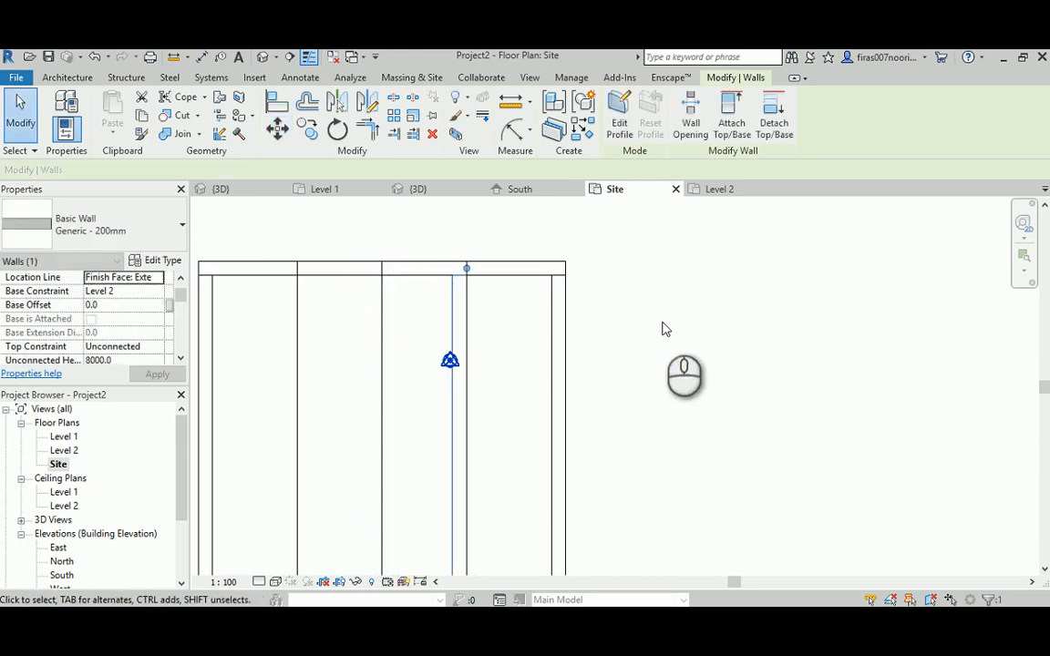
Step: Edit the roof's footprint and show the Level 1 plan with the rectangular wall outline
{"action": "left_click", "coordinate": [419, 188]}
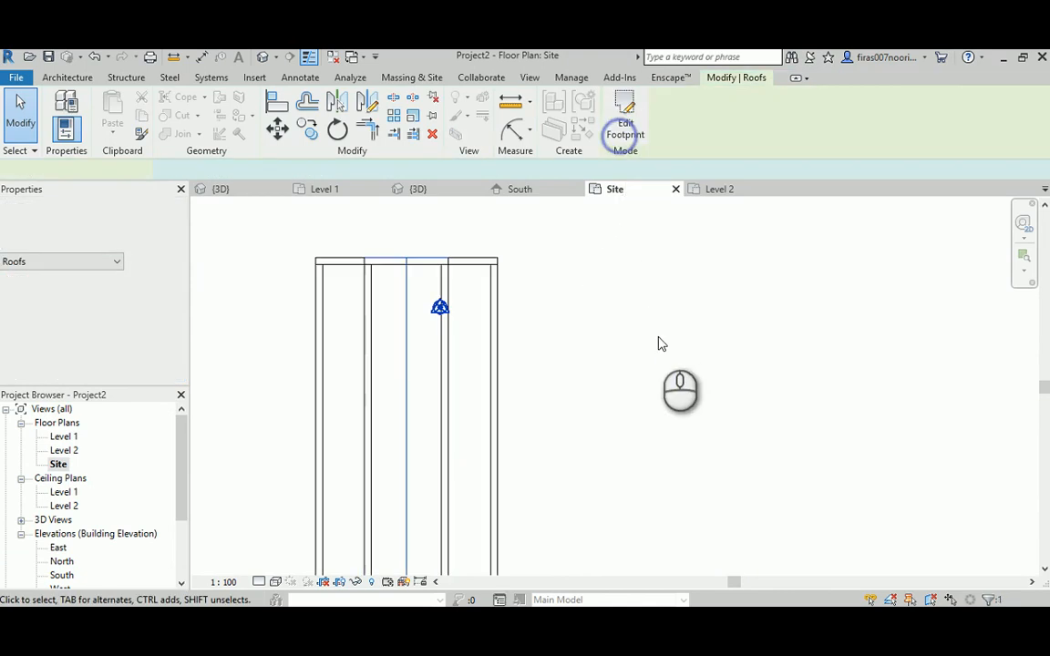
{"action": "left_click", "coordinate": [419, 188]}
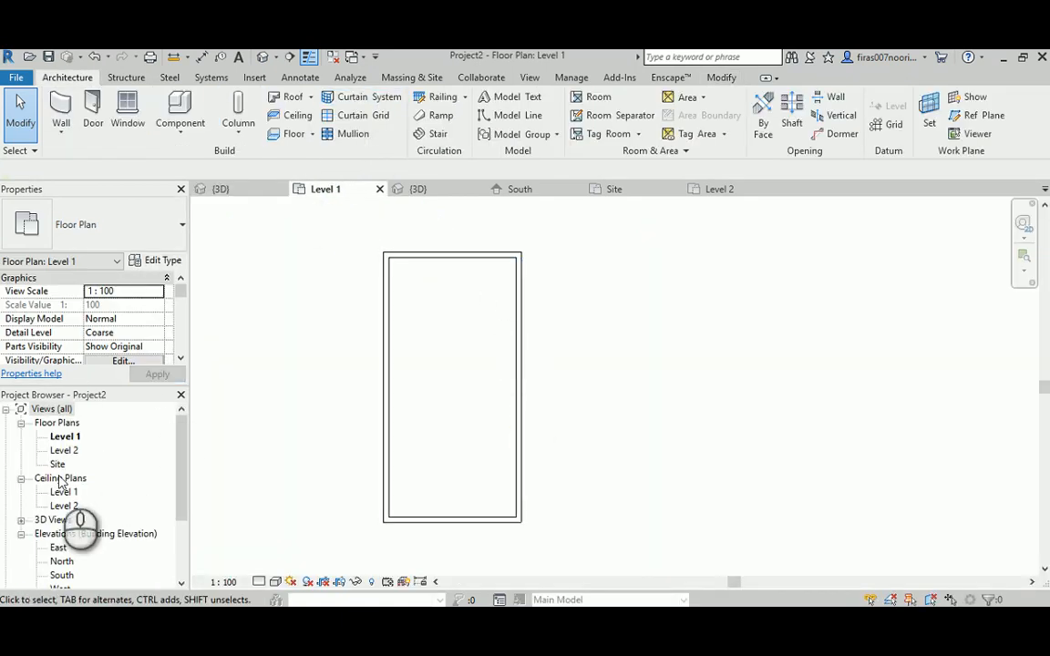
Step: Start a Level 2 footprint roof picking the walls with a 1500 overhang
{"action": "double_click", "coordinate": [58, 465]}
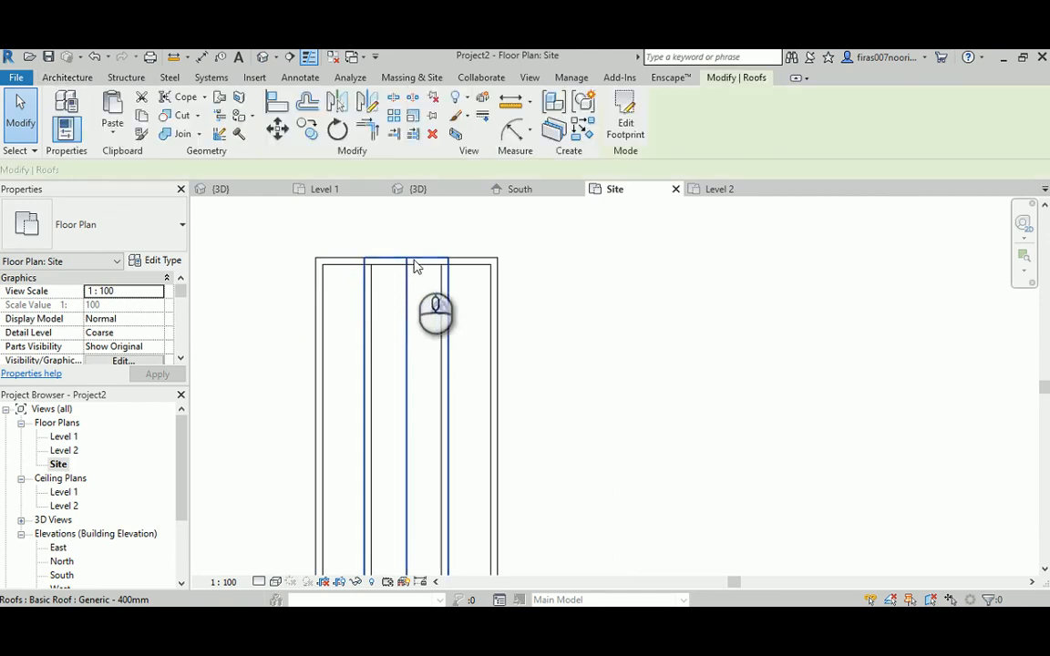
{"action": "left_click", "coordinate": [219, 188]}
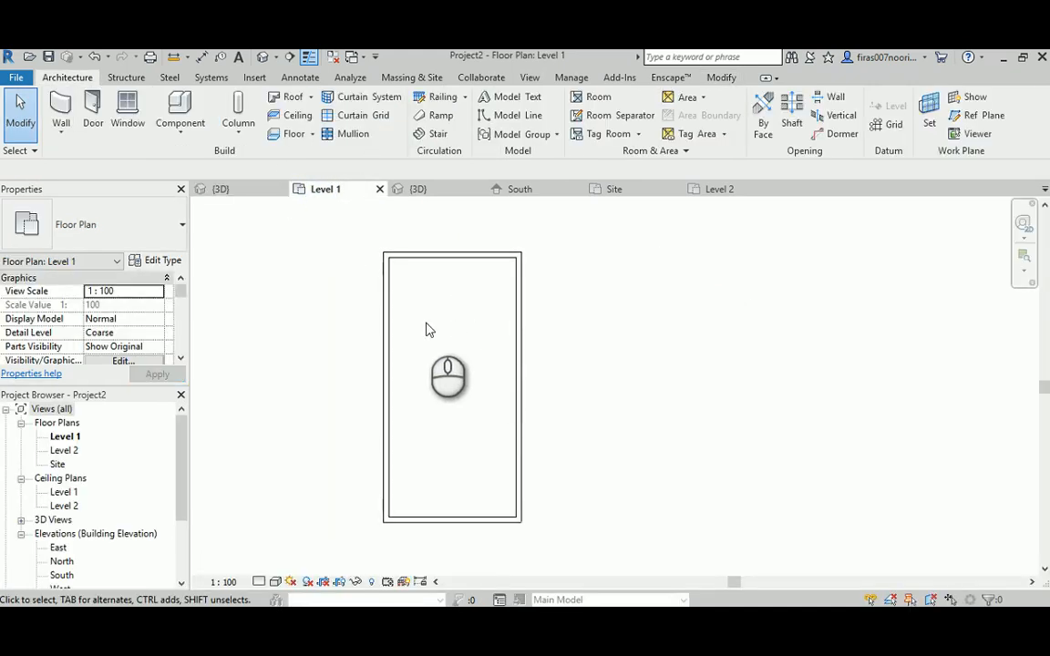
{"action": "left_click", "coordinate": [59, 465]}
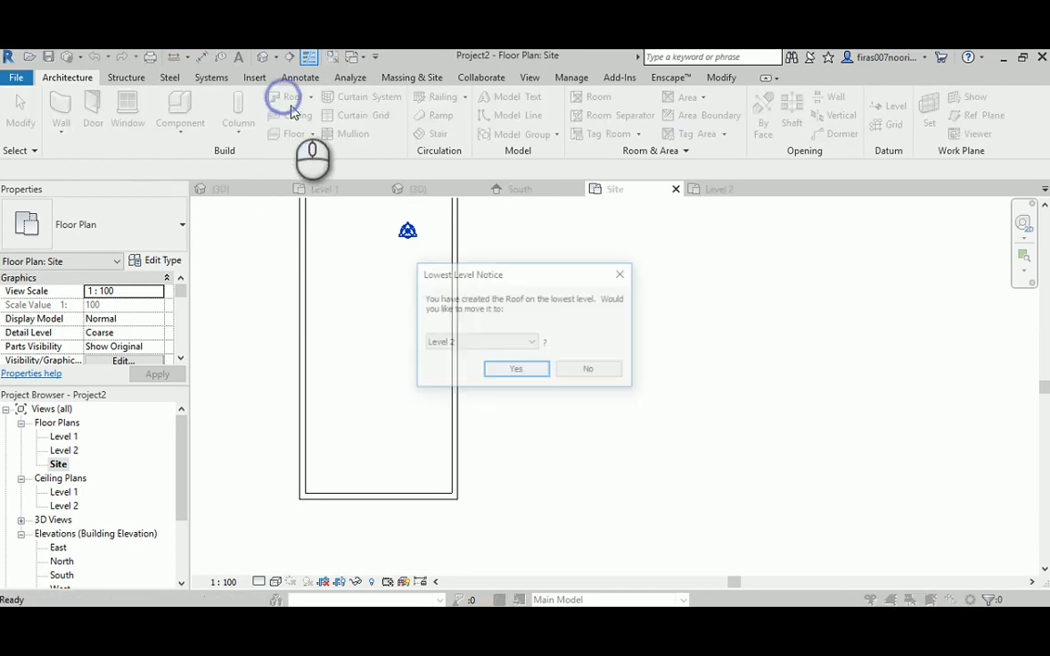
{"action": "left_click", "coordinate": [515, 369]}
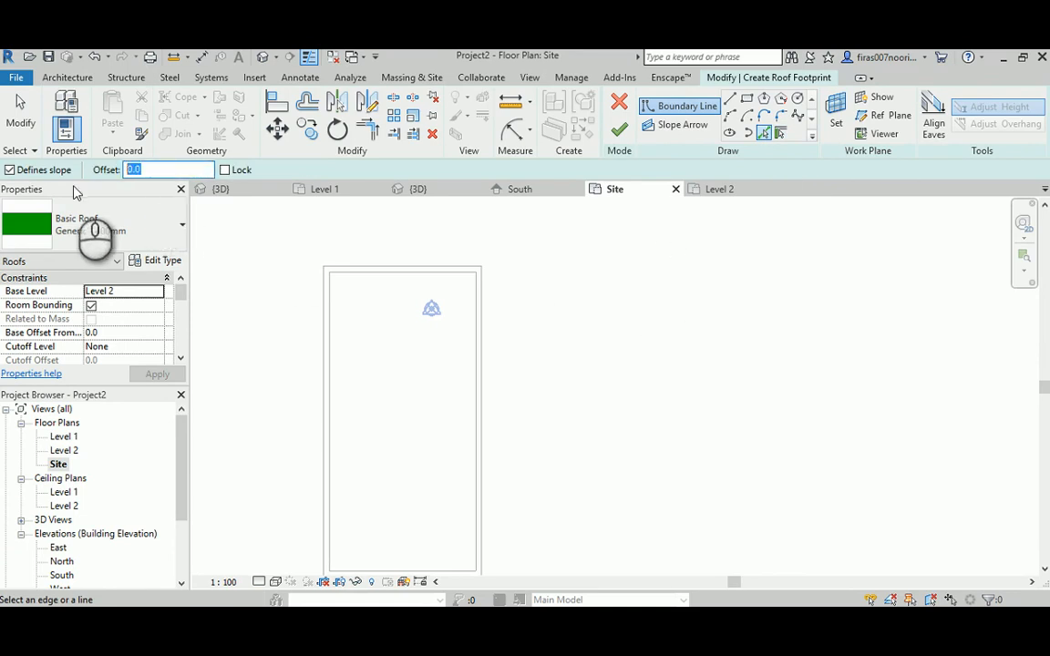
{"action": "type", "text": "1500"}
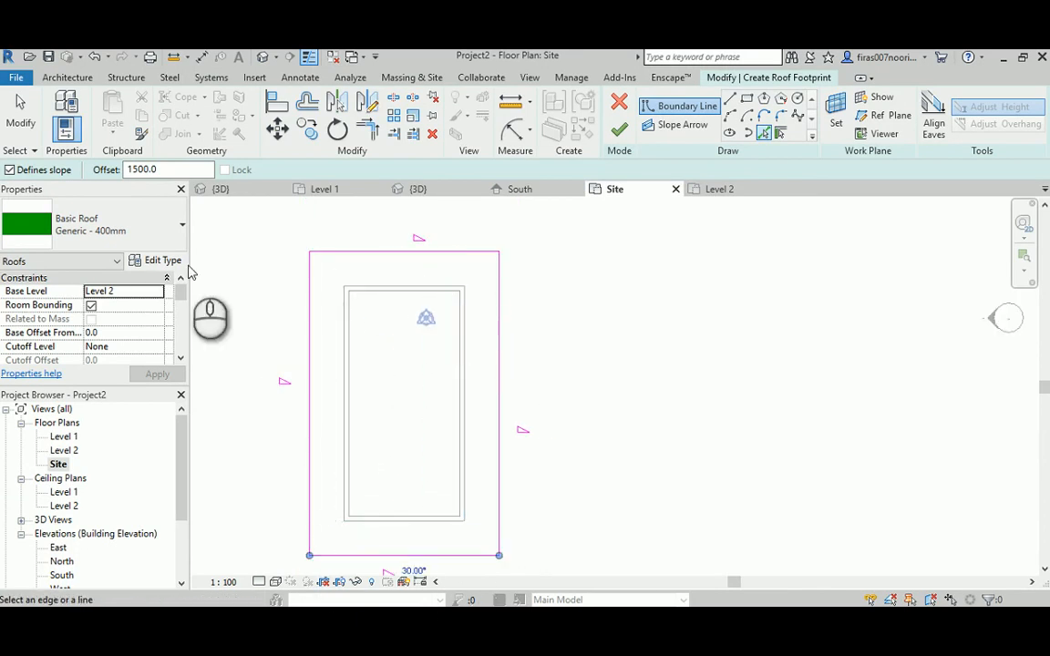
{"action": "mouse_move", "coordinate": [485, 434]}
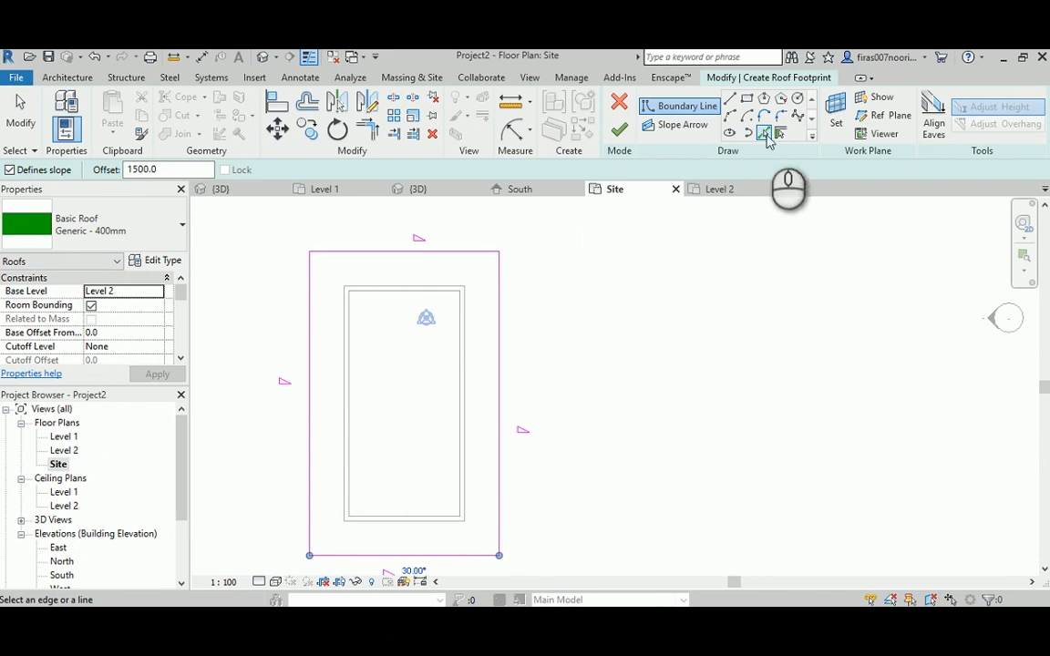
Step: Add the inner opening loop 500 inside the walls and finish the hipped roof, viewed in 3D
{"action": "triple_click", "coordinate": [164, 169]}
{"action": "type", "text": "500"}
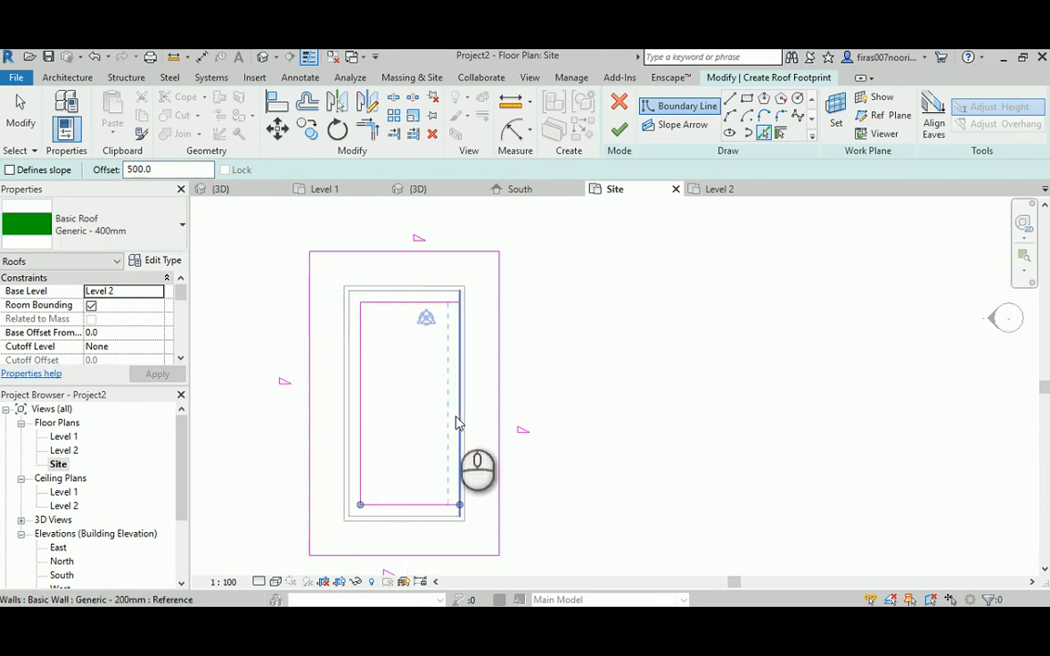
{"action": "left_click", "coordinate": [619, 124]}
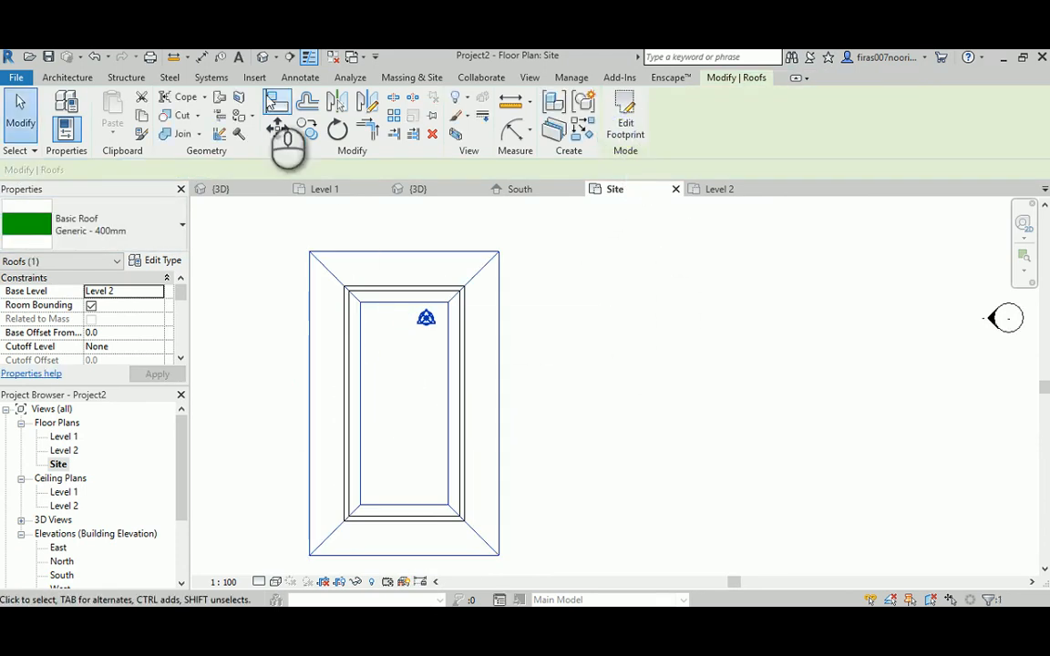
{"action": "left_click", "coordinate": [417, 187]}
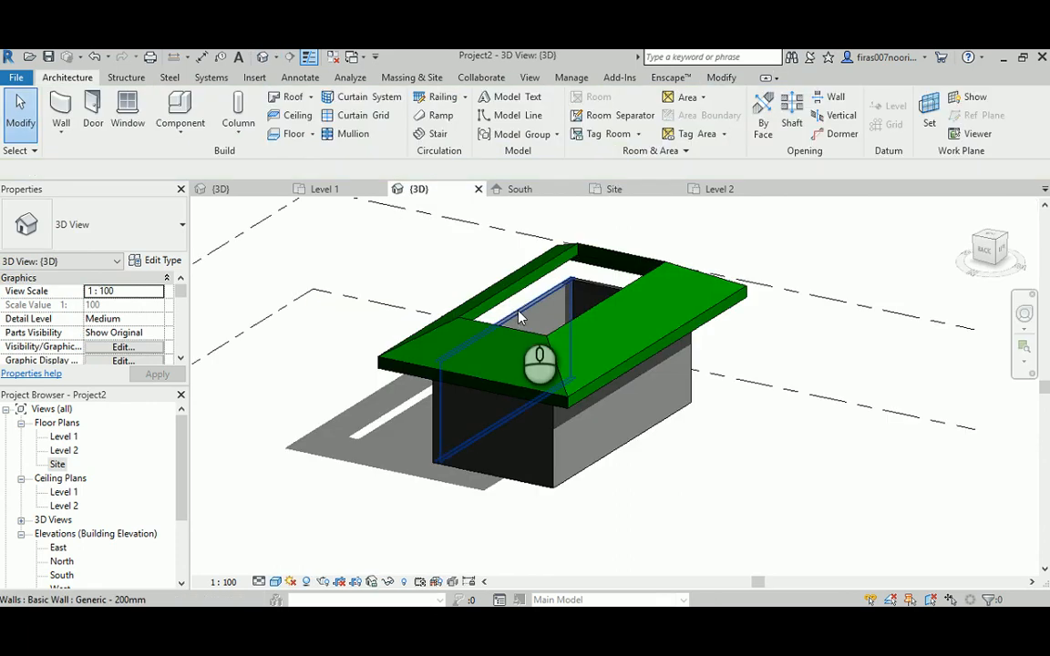
Step: Orbit the sunken hipped roof in 3D, select the wall chain and return to the Site plan
{"action": "left_click_drag", "start_coordinate": [540, 361], "coordinate": [459, 410]}
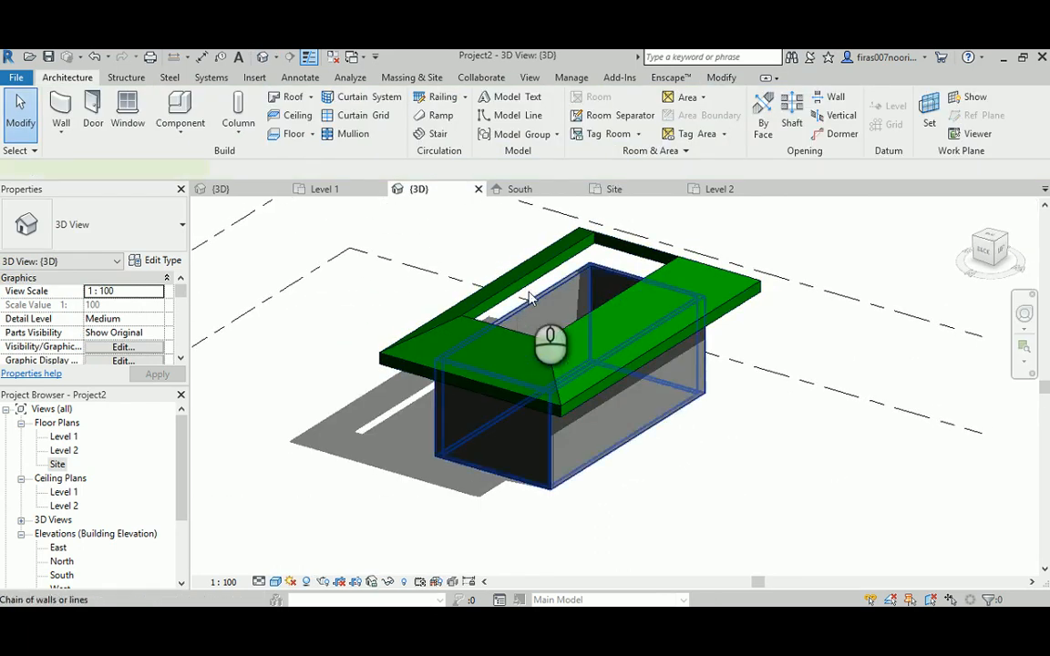
{"action": "left_click", "coordinate": [546, 356]}
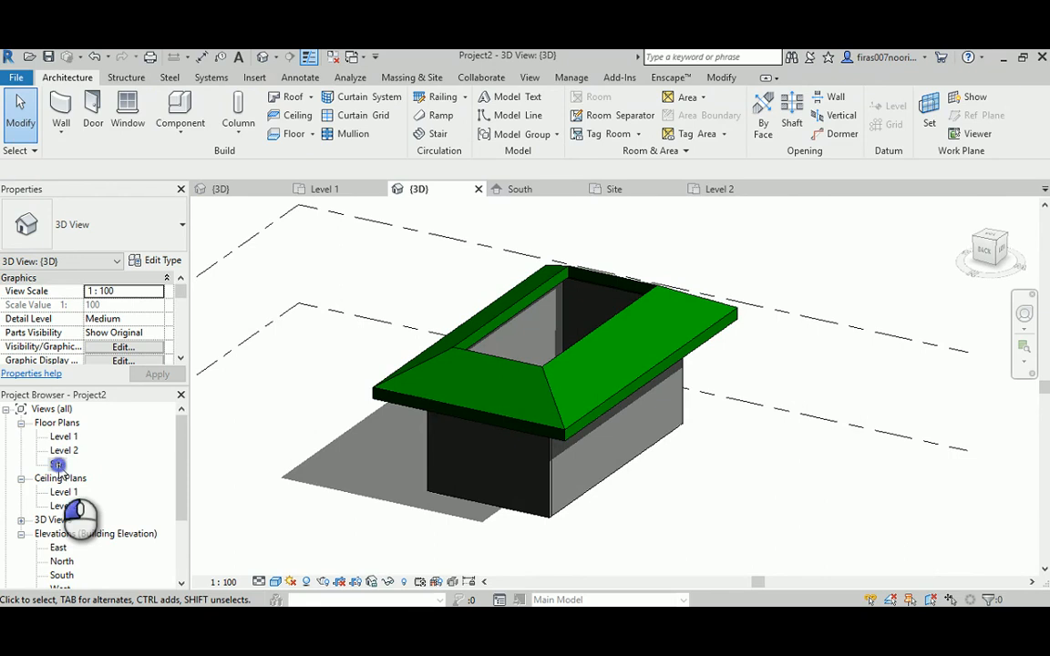
{"action": "double_click", "coordinate": [59, 465]}
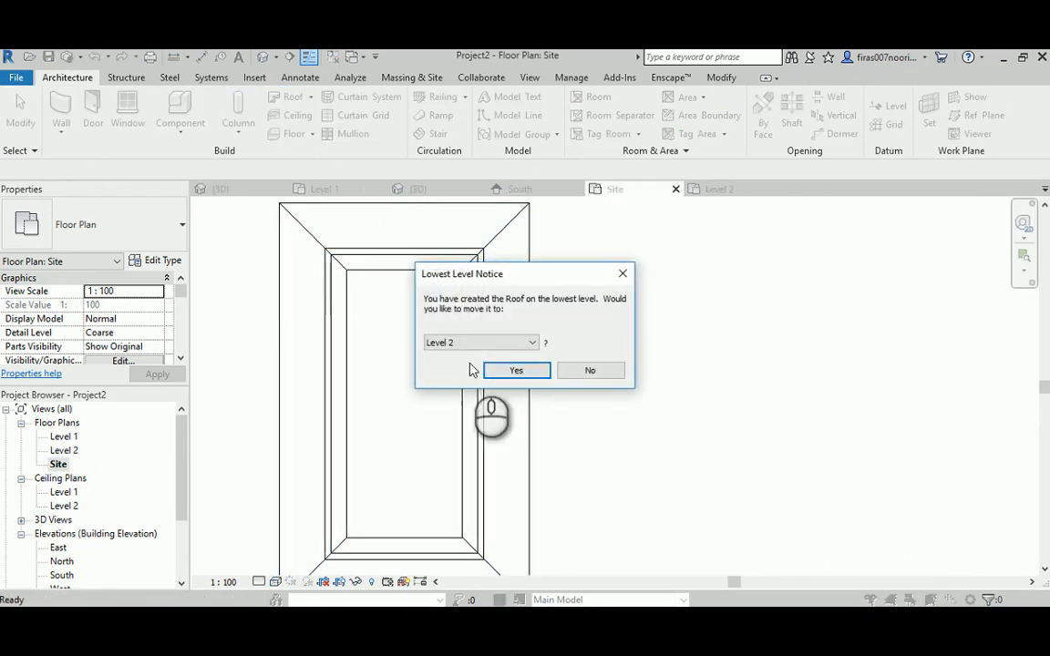
Step: Place the taller gable roof on Level 2 and check its profile in the South elevation
{"action": "left_click", "coordinate": [516, 369]}
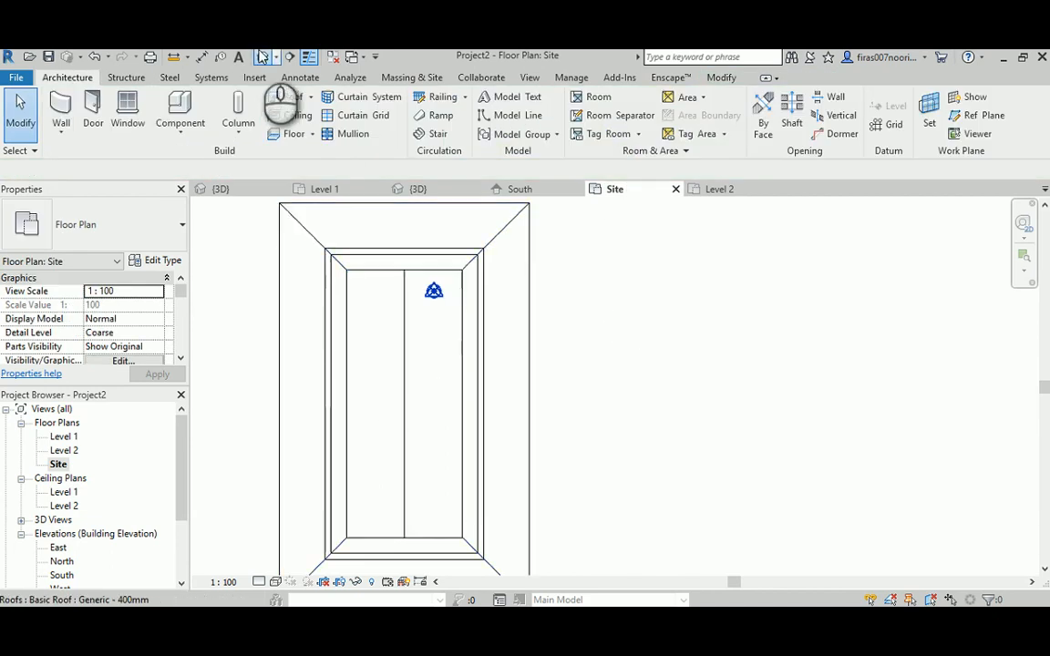
{"action": "left_click", "coordinate": [419, 188]}
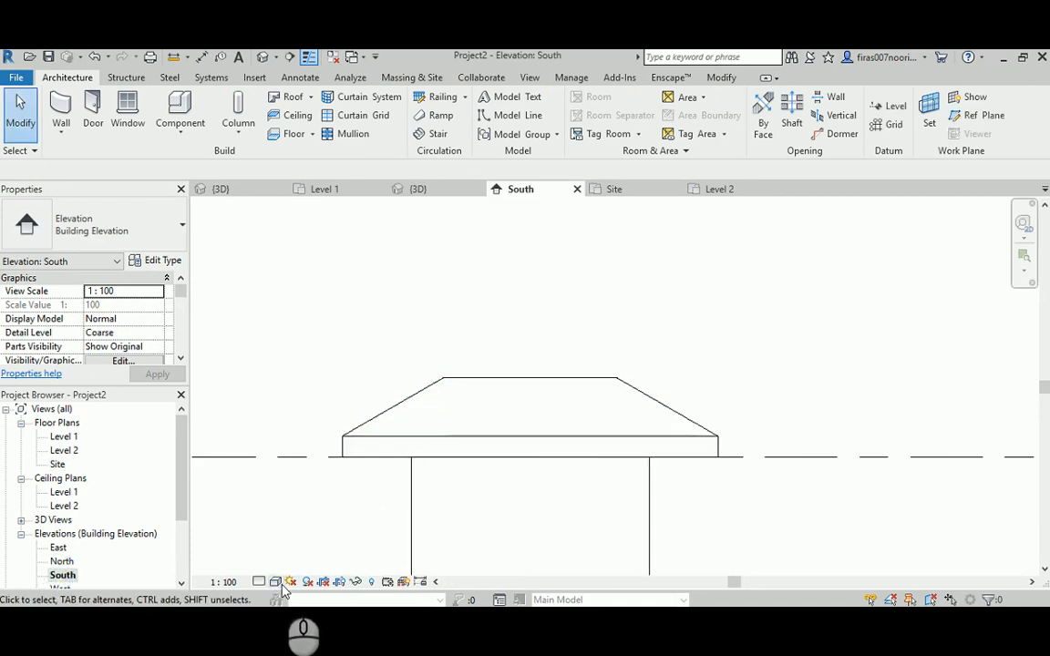
{"action": "left_click", "coordinate": [551, 410]}
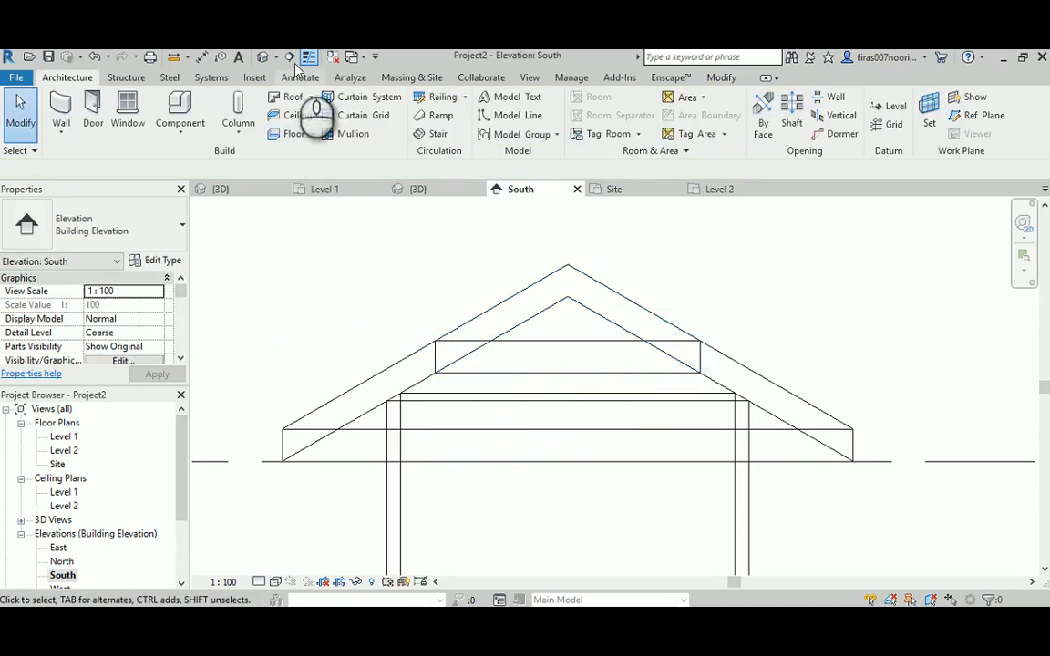
Step: Orbit the 3D view to inspect the roof edge near the opening
{"action": "left_click", "coordinate": [419, 188]}
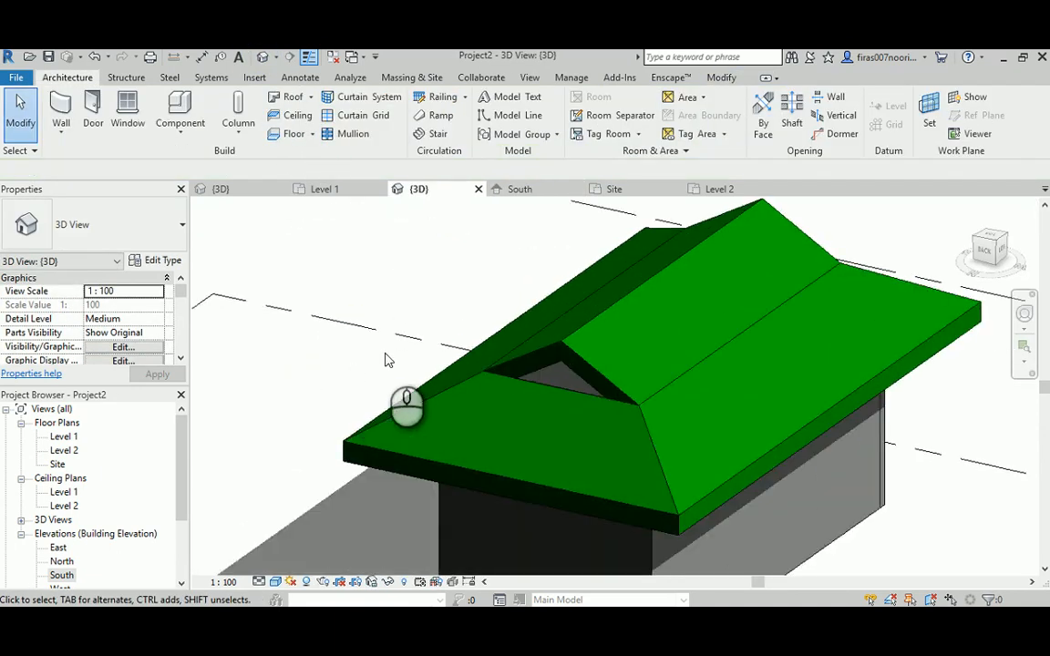
{"action": "left_click_drag", "start_coordinate": [405, 405], "coordinate": [539, 452]}
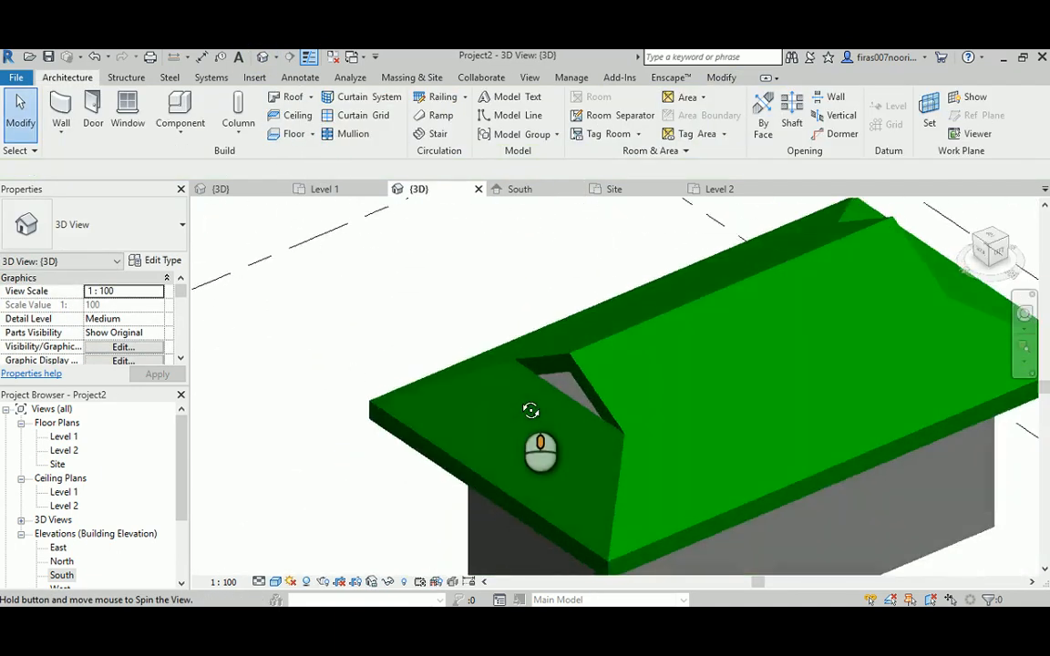
{"action": "left_click_drag", "start_coordinate": [530, 410], "coordinate": [573, 434]}
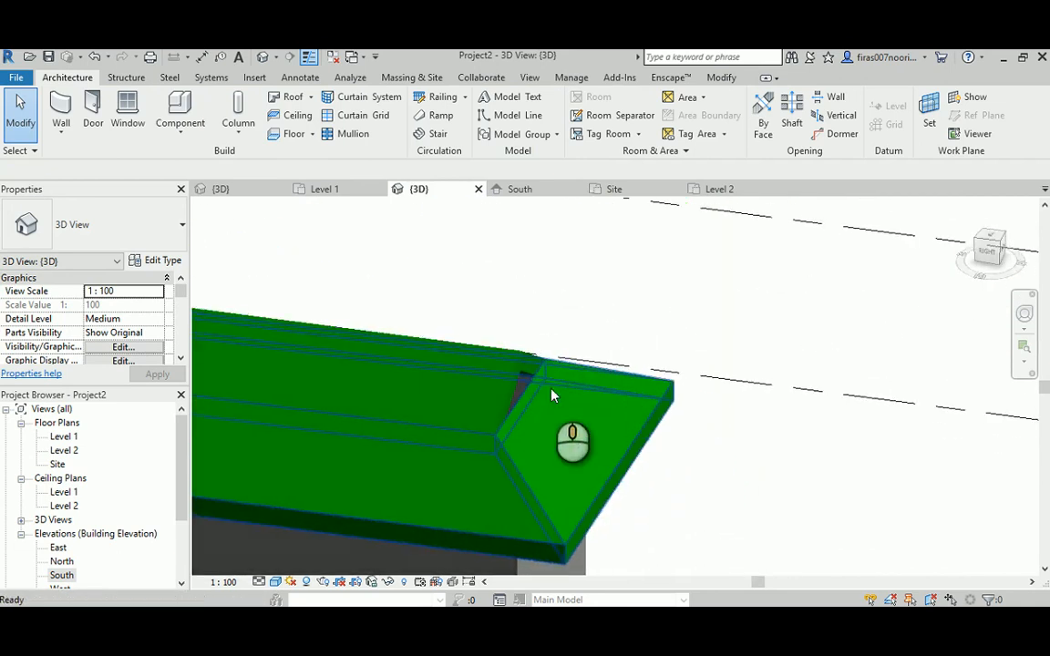